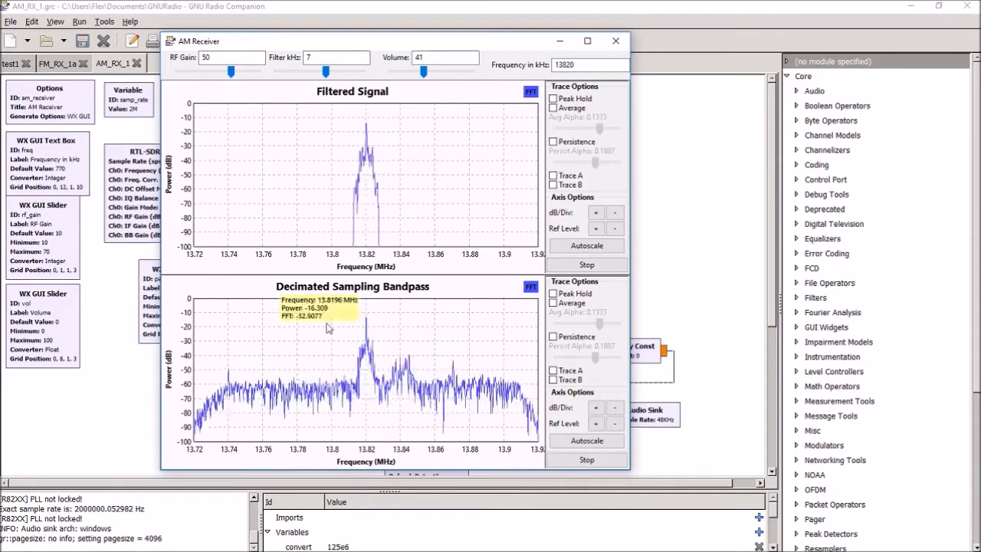
{"action": "mouse_move", "coordinate": [406, 429]}
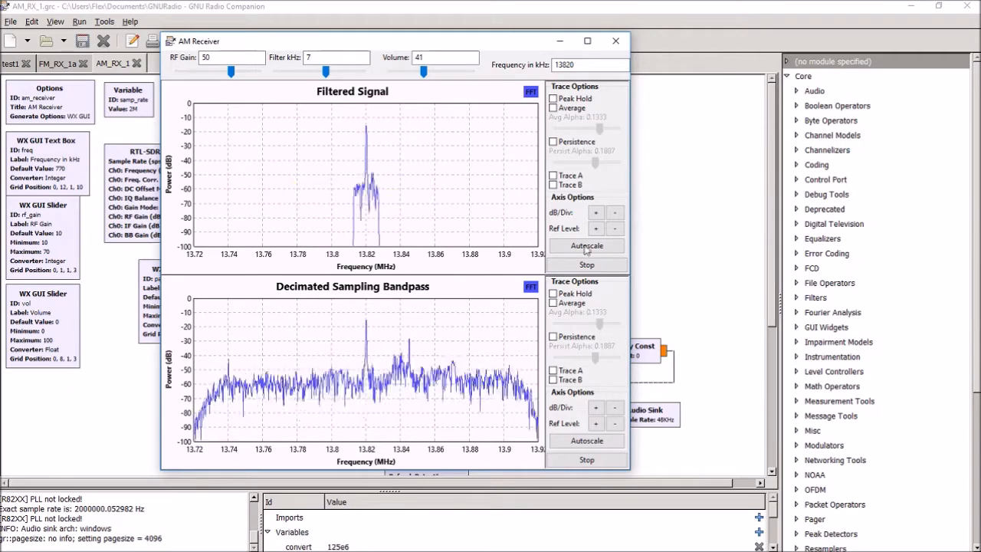
Autoscale the Filtered Signal plot so the 13820 kHz carrier trace fits down to the noise floor
{"action": "left_click", "coordinate": [586, 245]}
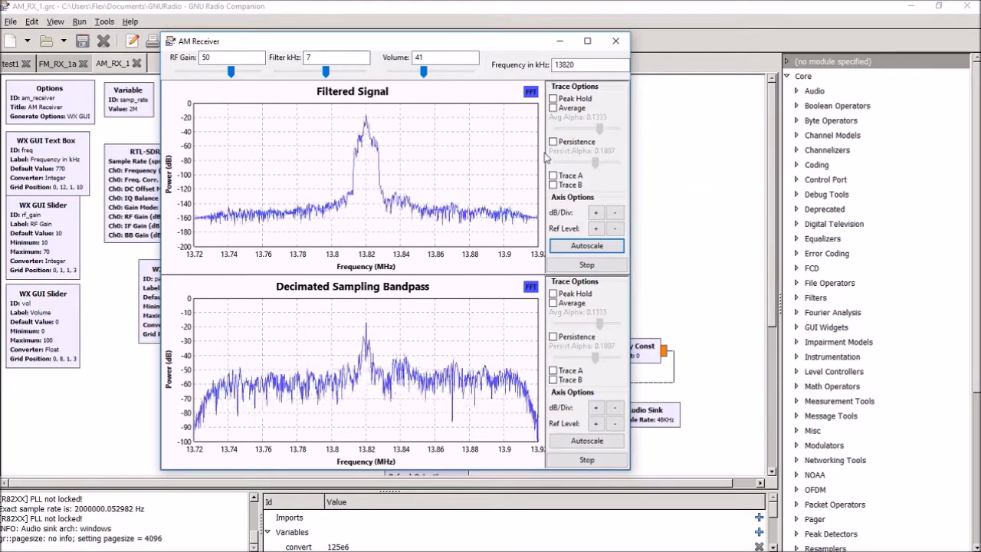
{"action": "mouse_move", "coordinate": [501, 121]}
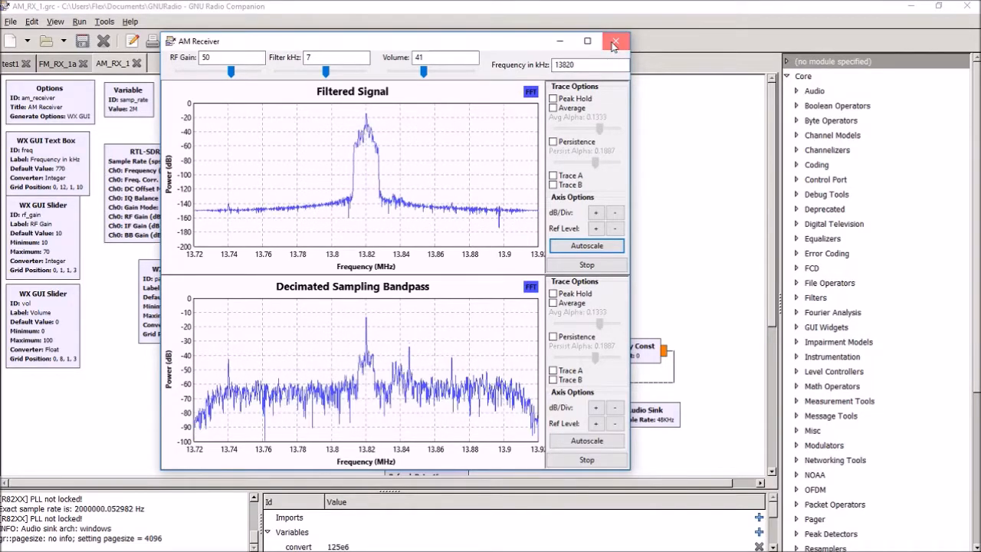
Close the AM Receiver window, stopping the run and returning to the AM_RX_1 canvas
{"action": "left_click", "coordinate": [615, 41]}
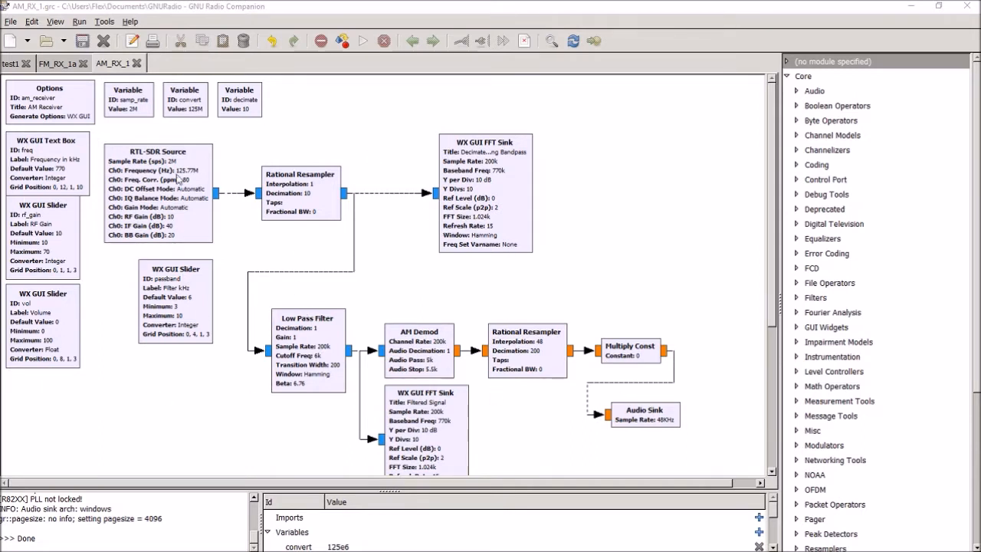
{"action": "mouse_move", "coordinate": [208, 256]}
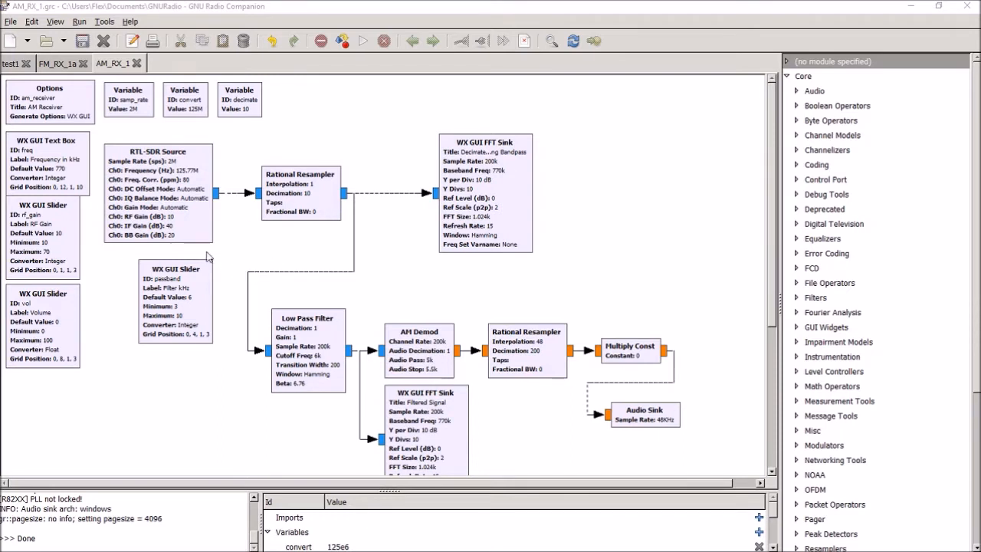
{"action": "mouse_move", "coordinate": [151, 414]}
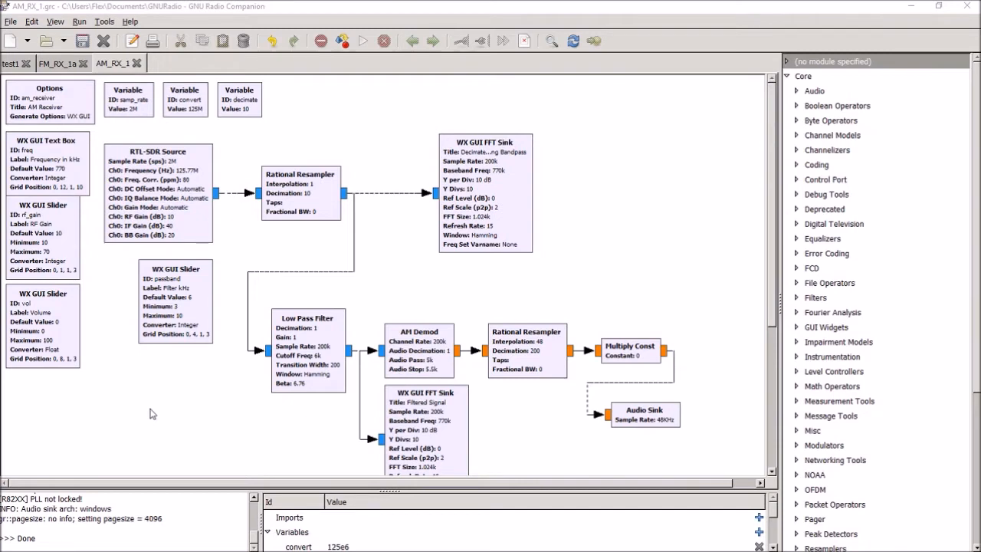
{"action": "mouse_move", "coordinate": [686, 349]}
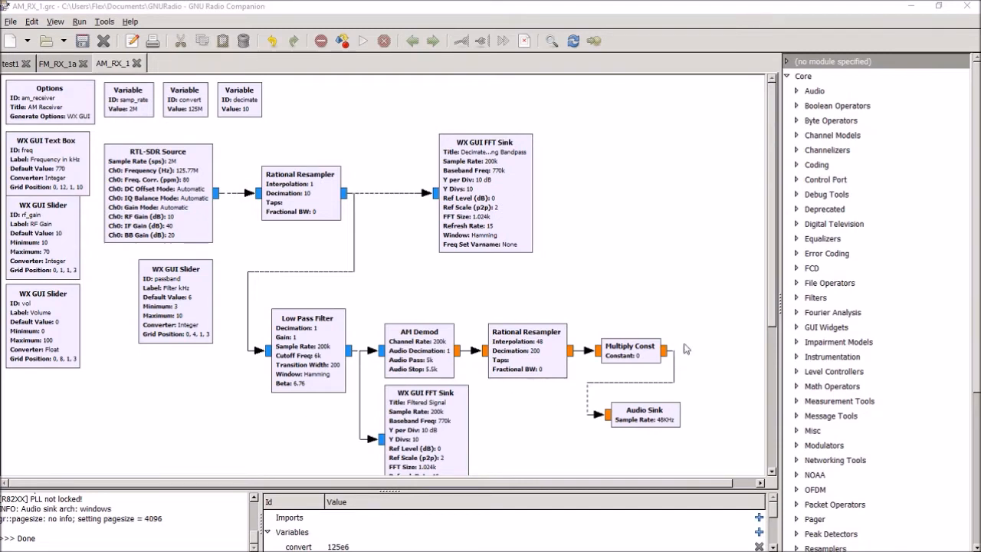
{"action": "mouse_move", "coordinate": [301, 348]}
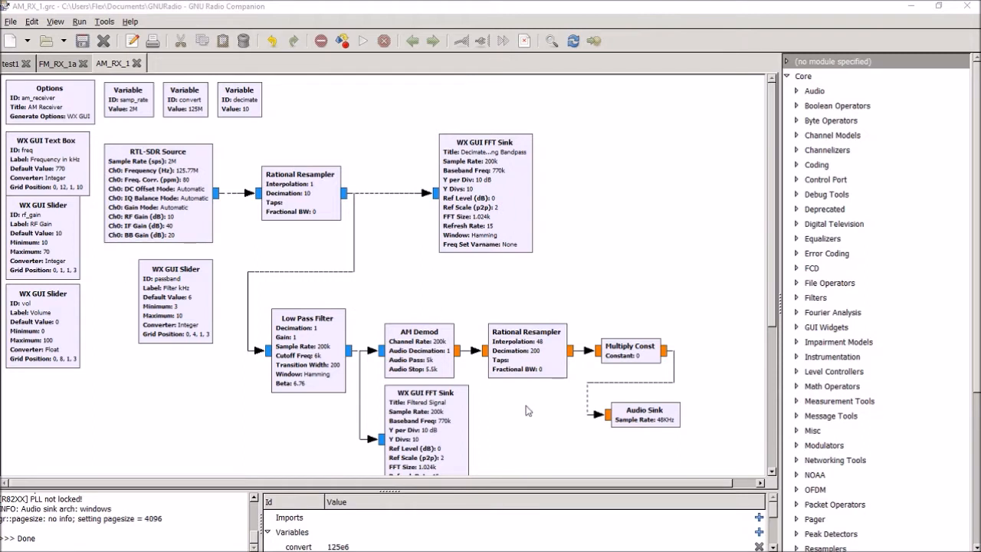
{"action": "mouse_move", "coordinate": [157, 318]}
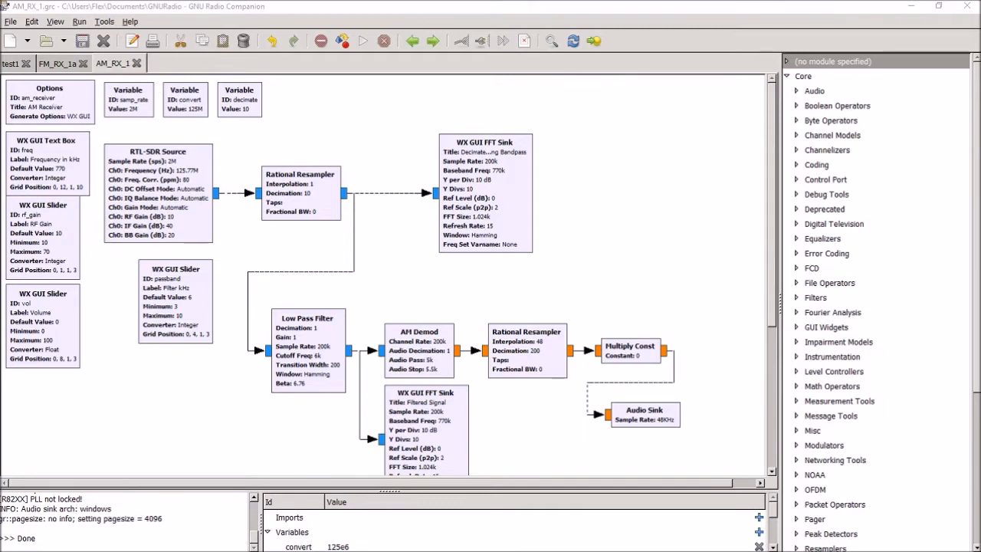
Keep WX GUI as the Options block's Generate Options and expand the WX GUI widgets in the block tree
{"action": "double_click", "coordinate": [49, 100]}
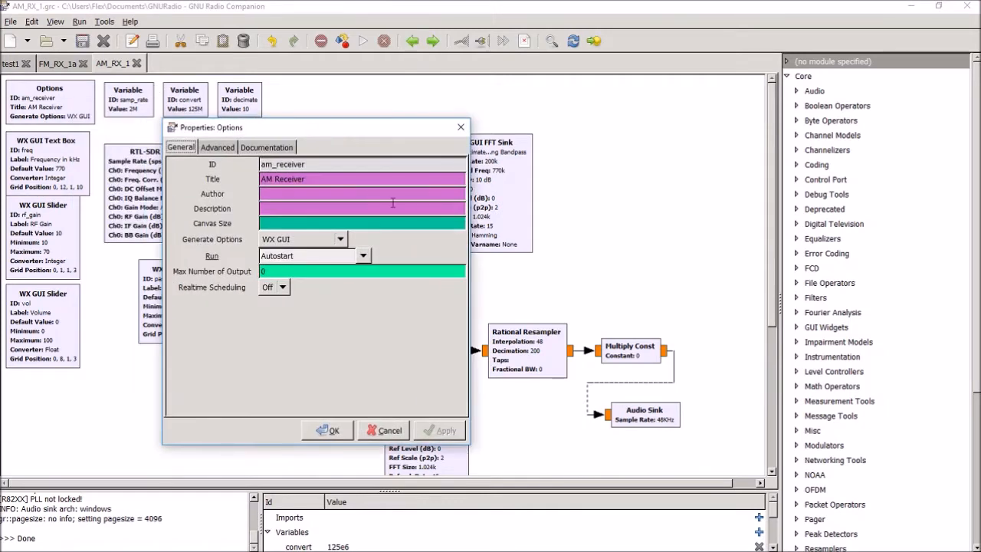
{"action": "mouse_move", "coordinate": [426, 226]}
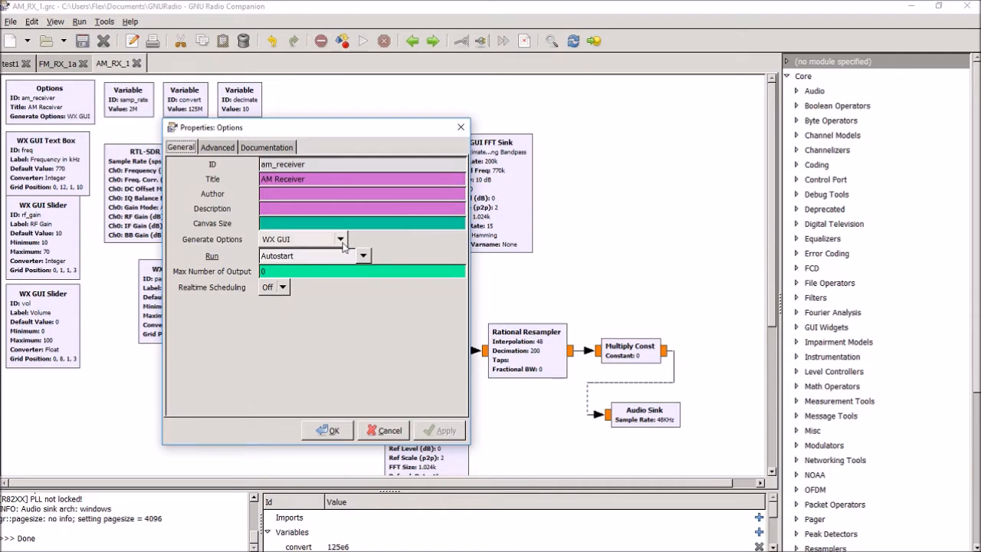
{"action": "left_click", "coordinate": [339, 239]}
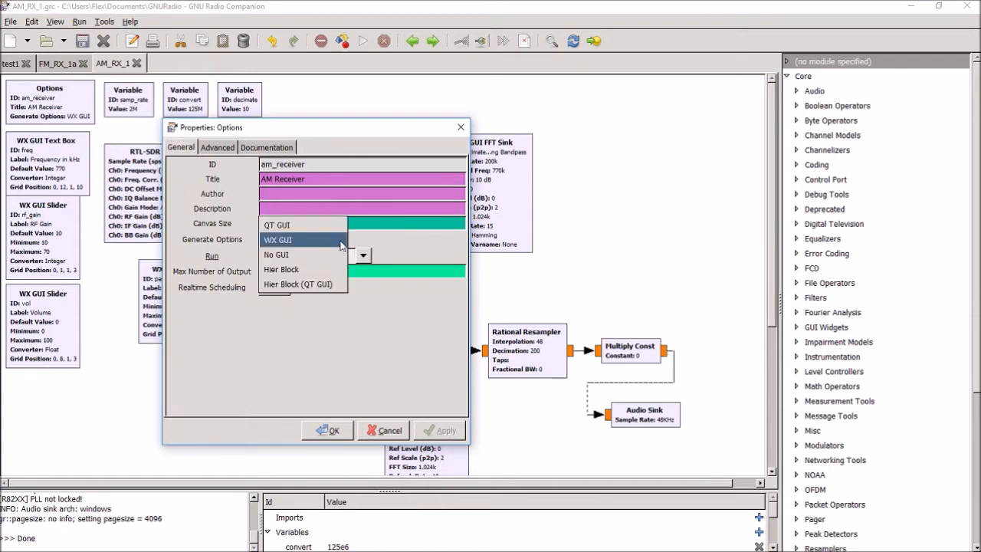
{"action": "left_click", "coordinate": [277, 239]}
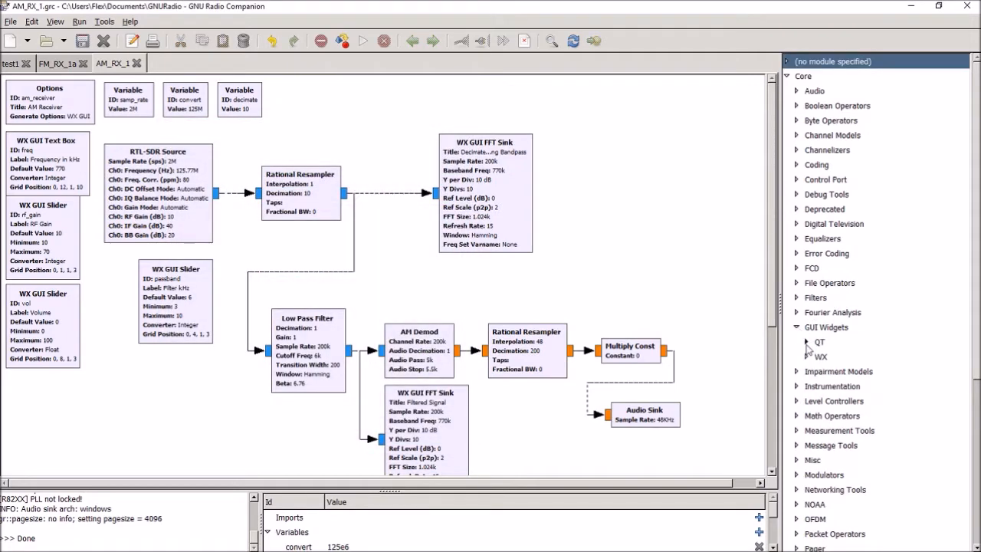
{"action": "mouse_move", "coordinate": [820, 342]}
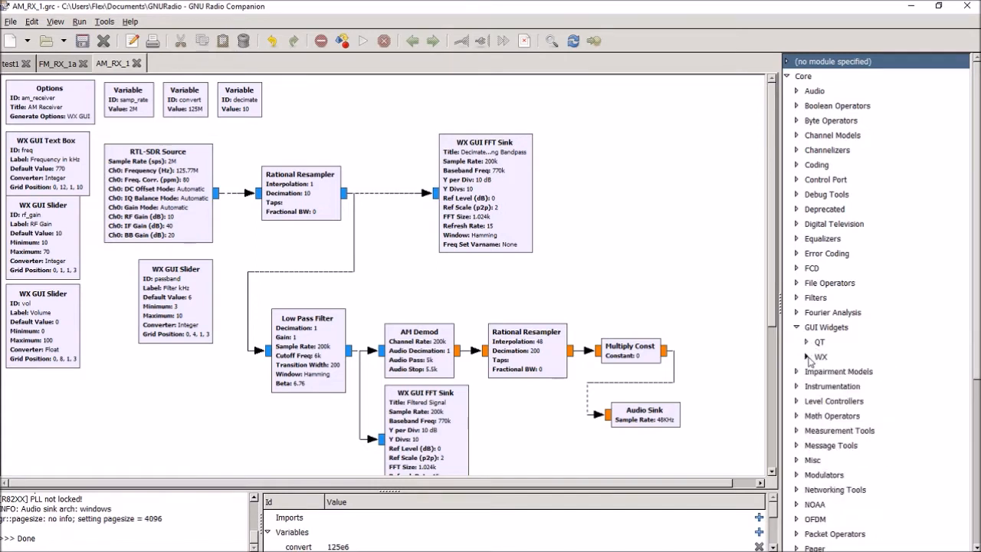
{"action": "left_click", "coordinate": [821, 356]}
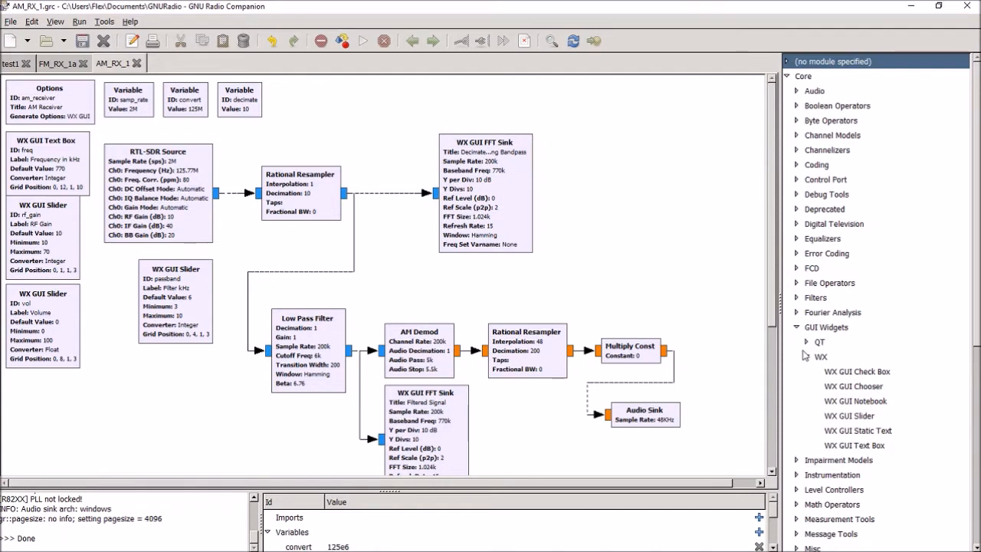
{"action": "mouse_move", "coordinate": [625, 401]}
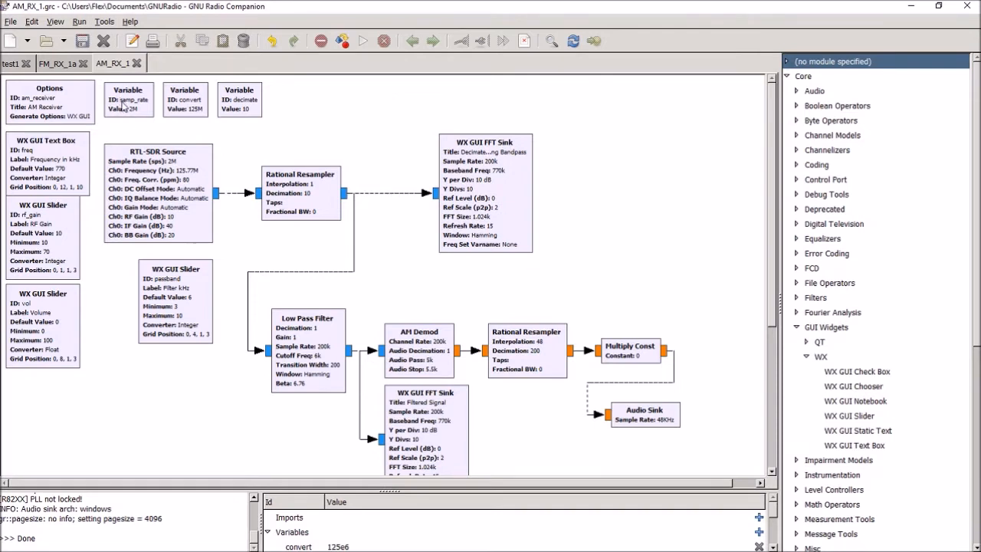
{"action": "left_click", "coordinate": [128, 99]}
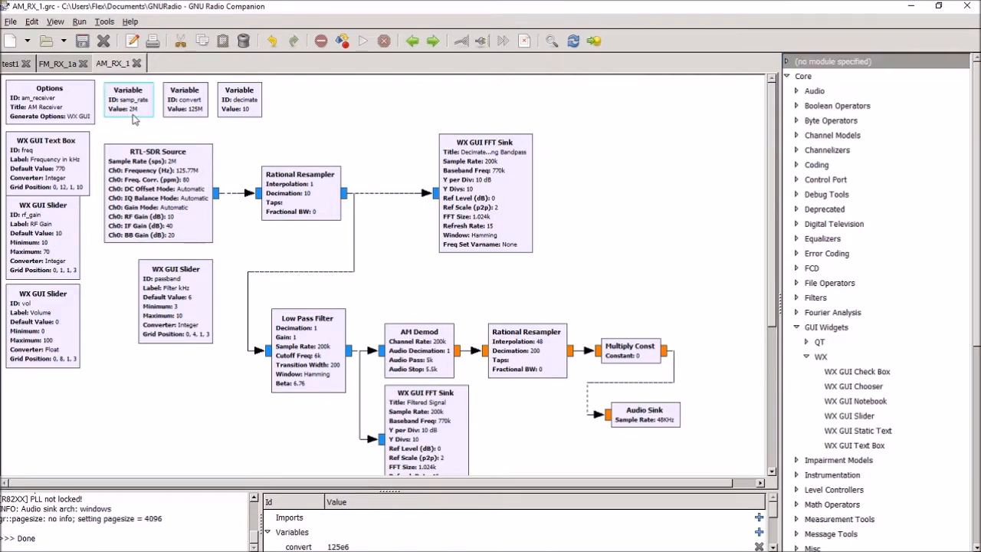
{"action": "mouse_move", "coordinate": [175, 113]}
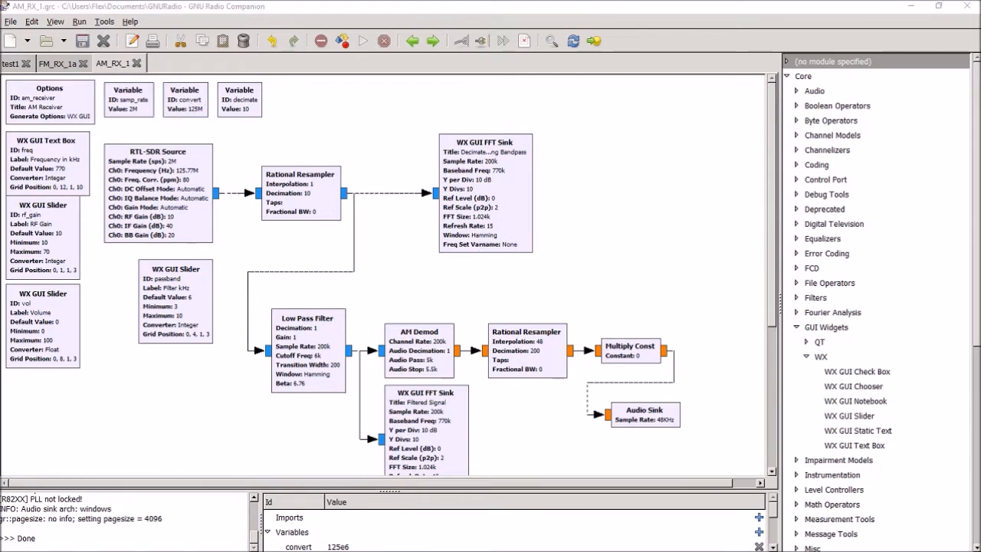
{"action": "mouse_move", "coordinate": [331, 114]}
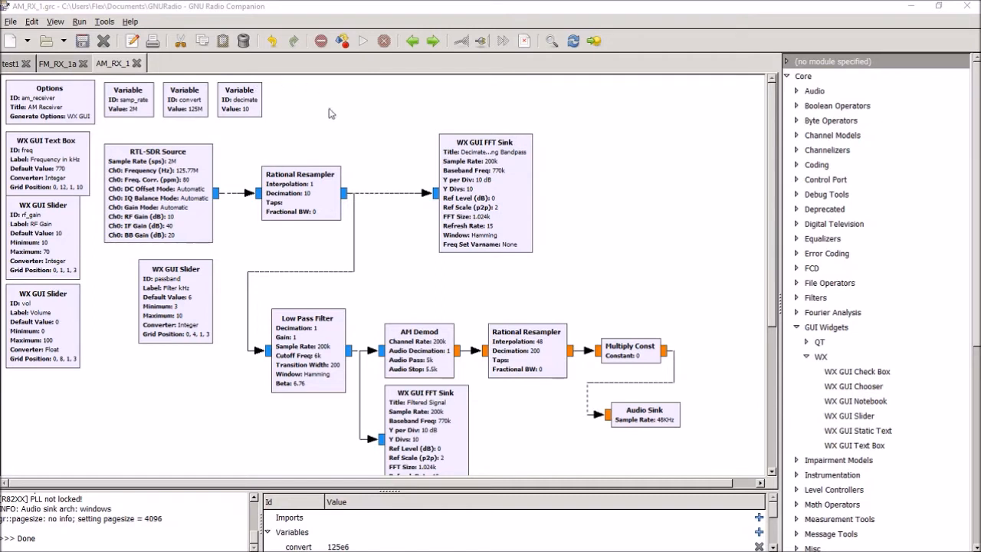
{"action": "double_click", "coordinate": [185, 100]}
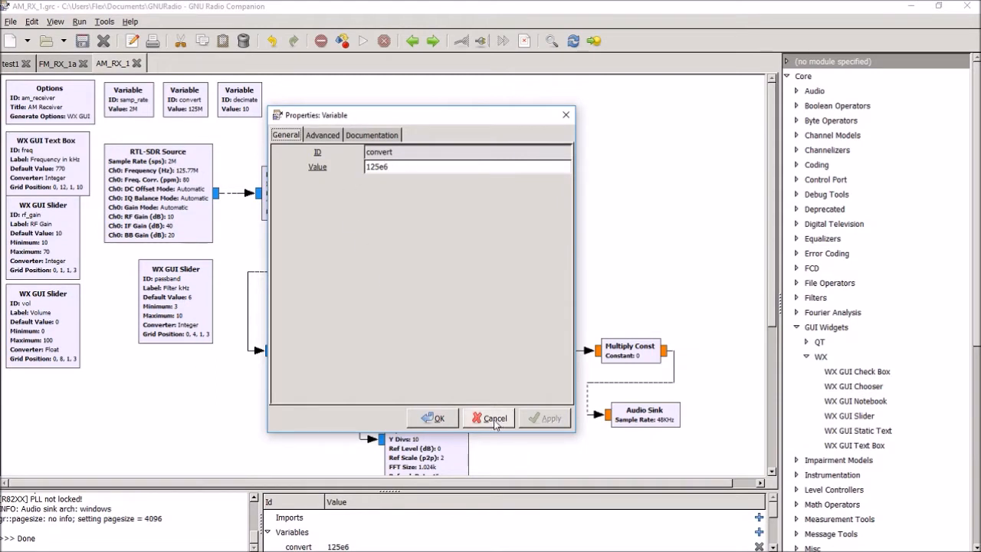
{"action": "left_click", "coordinate": [495, 418]}
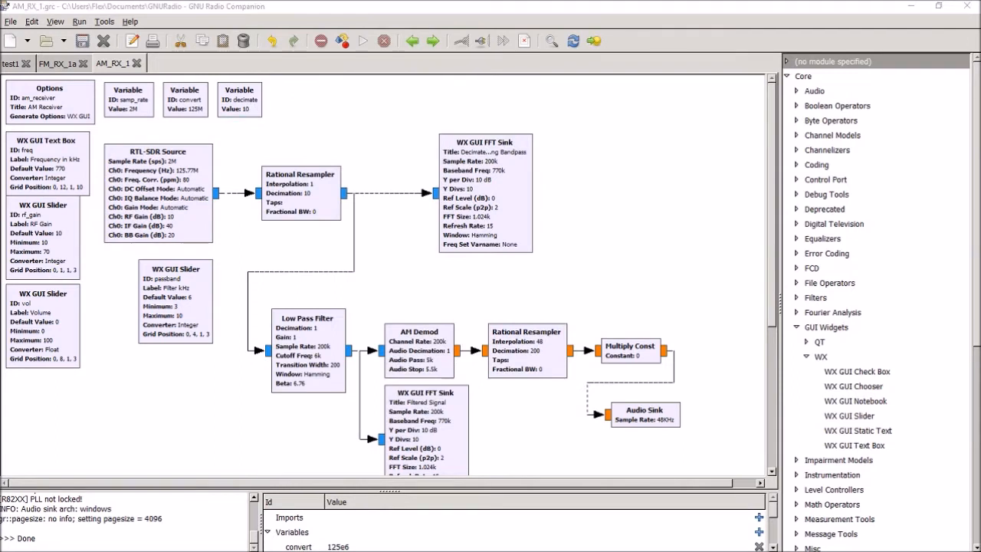
{"action": "double_click", "coordinate": [239, 100]}
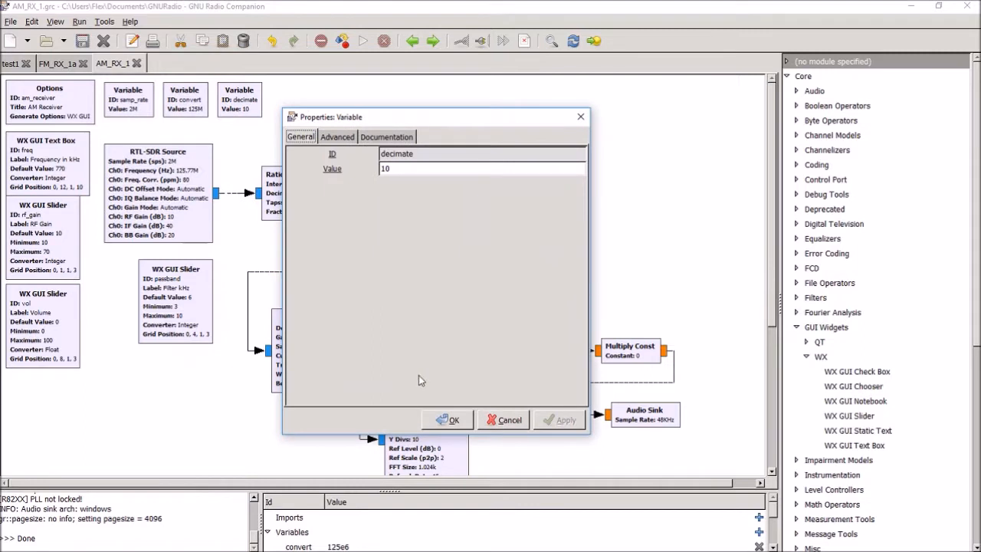
{"action": "mouse_move", "coordinate": [405, 370]}
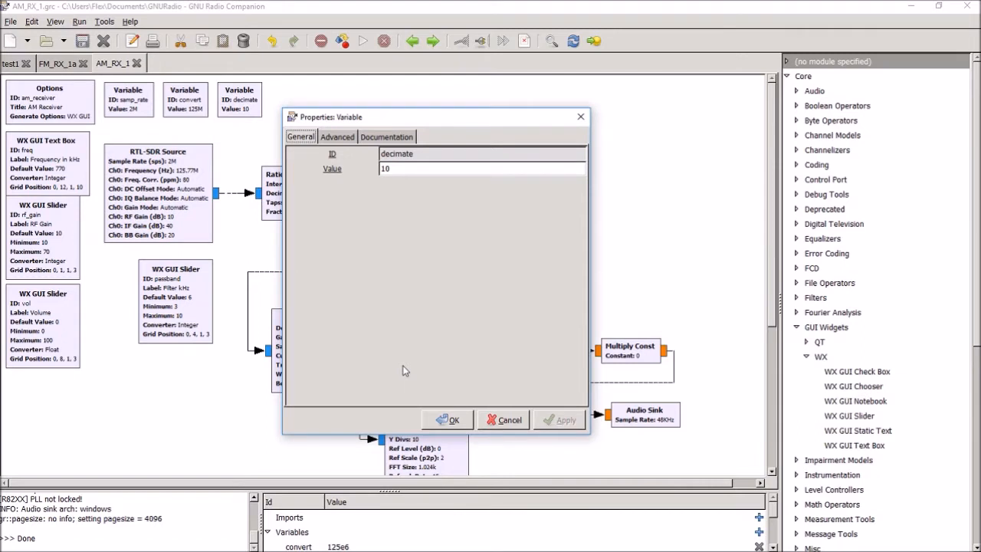
{"action": "mouse_move", "coordinate": [442, 390]}
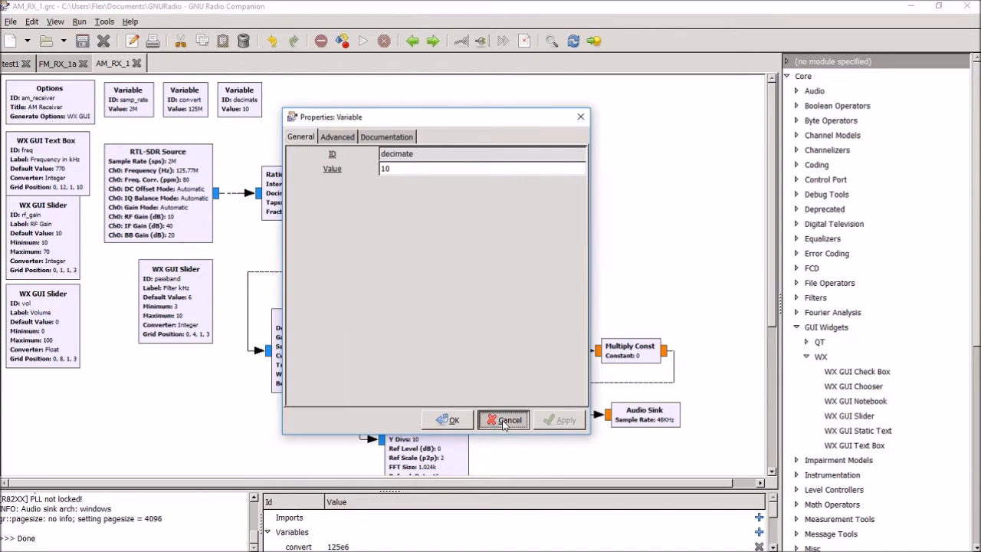
{"action": "left_click", "coordinate": [503, 419]}
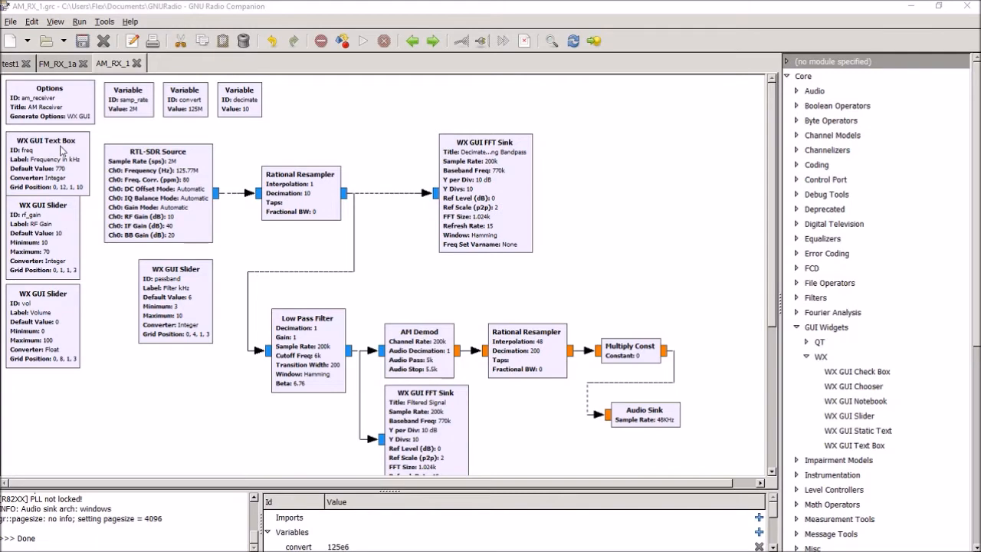
Review the freq text box and rf_gain slider properties, closing both without changes
{"action": "double_click", "coordinate": [46, 140]}
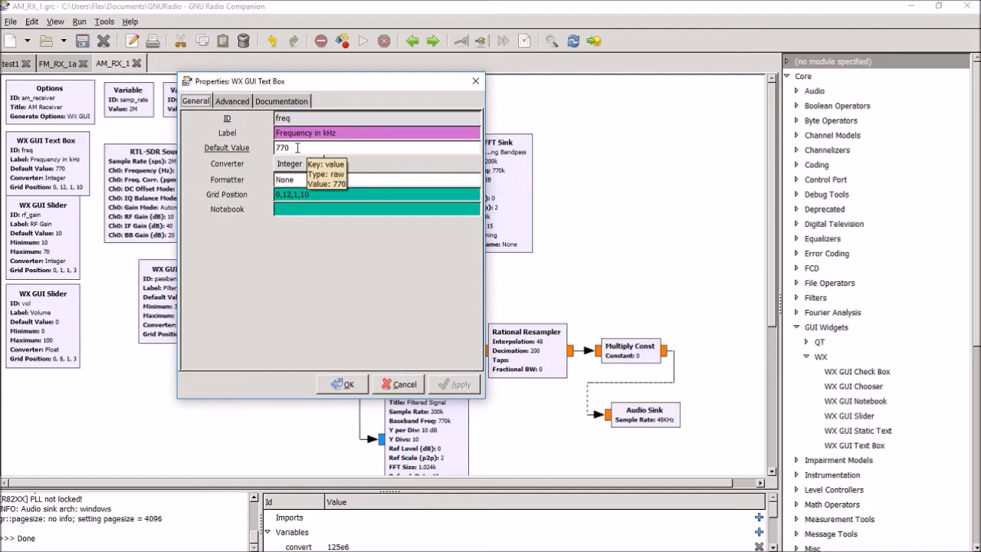
{"action": "mouse_move", "coordinate": [333, 227]}
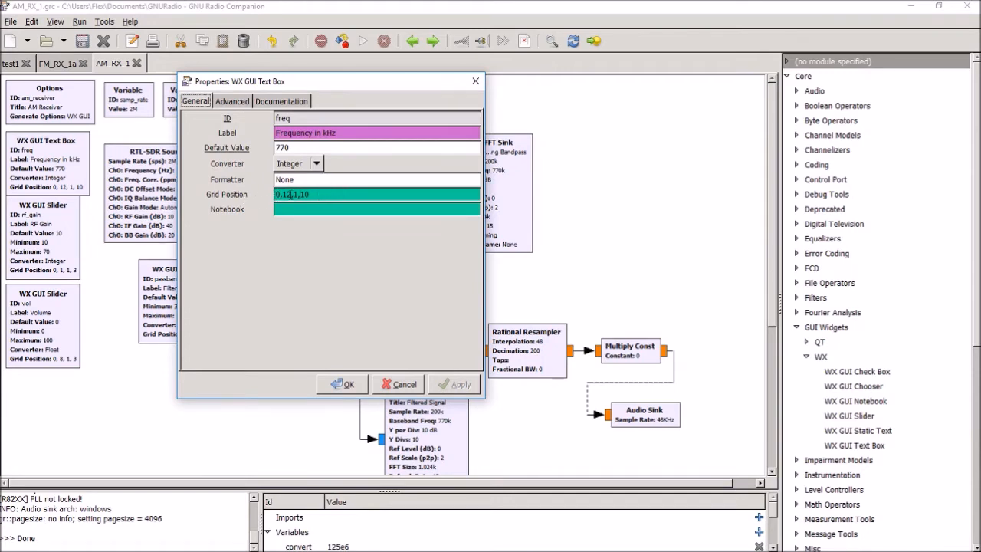
{"action": "left_click", "coordinate": [342, 384]}
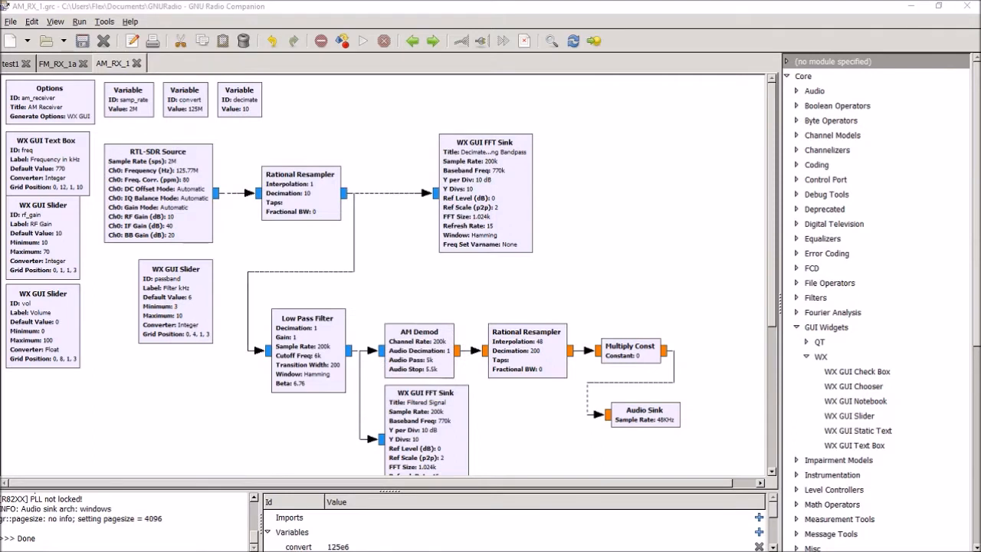
{"action": "double_click", "coordinate": [42, 204]}
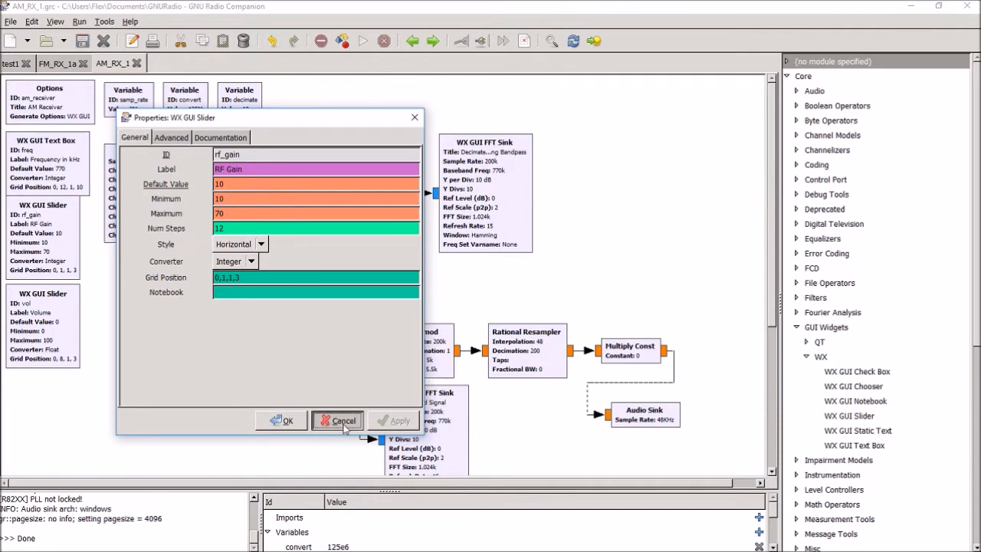
{"action": "left_click", "coordinate": [337, 420]}
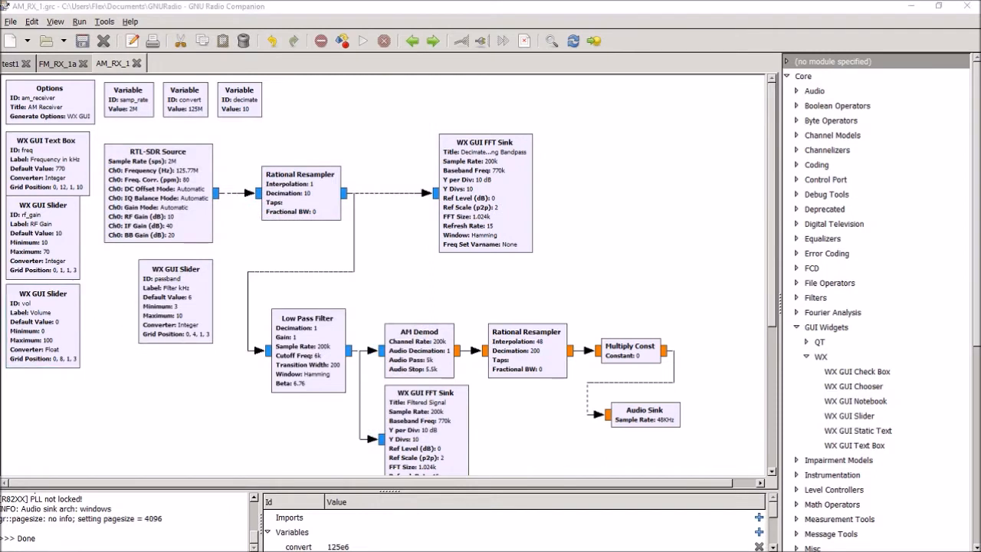
Review the vol and passband sliders unchanged, then bring up the RTL-SDR Source properties
{"action": "double_click", "coordinate": [42, 325]}
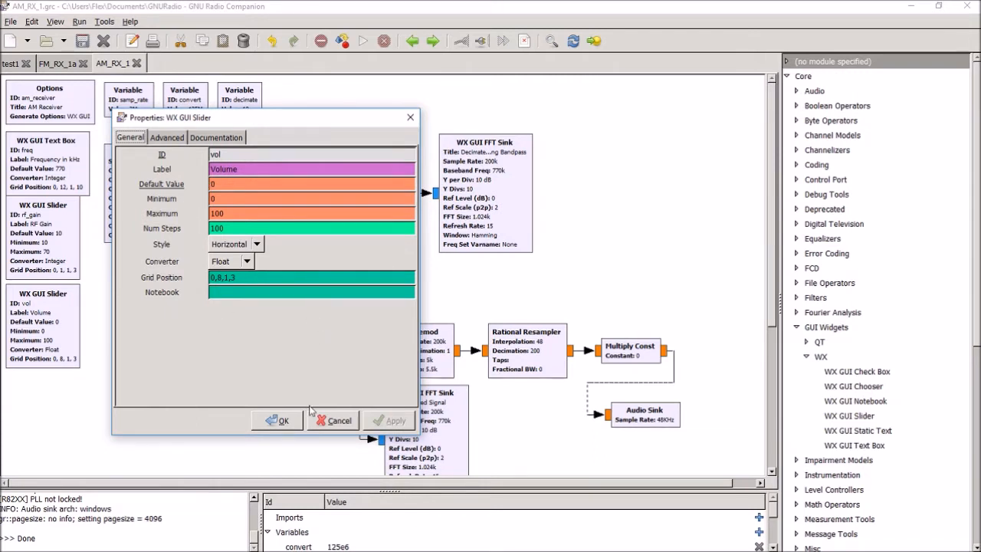
{"action": "left_click", "coordinate": [338, 419]}
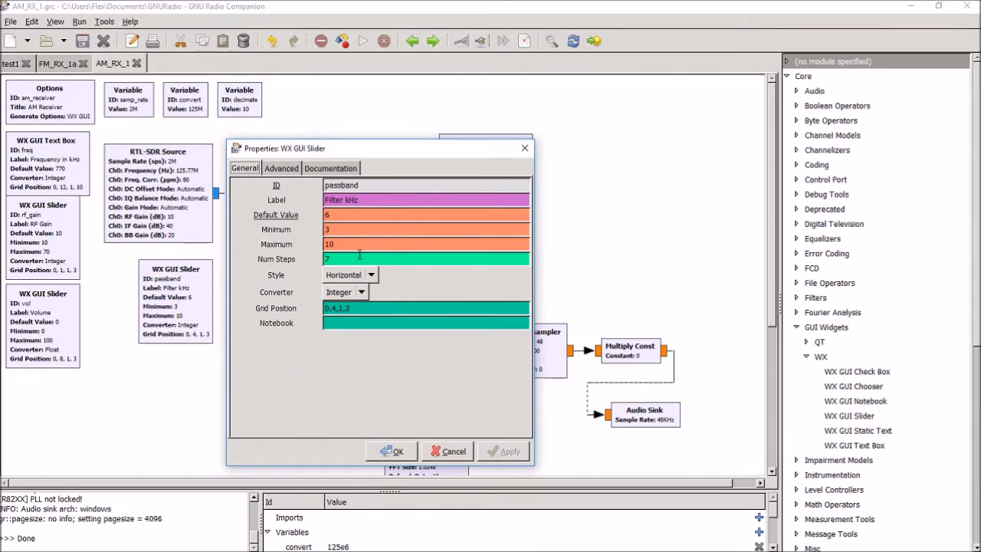
{"action": "mouse_move", "coordinate": [334, 215]}
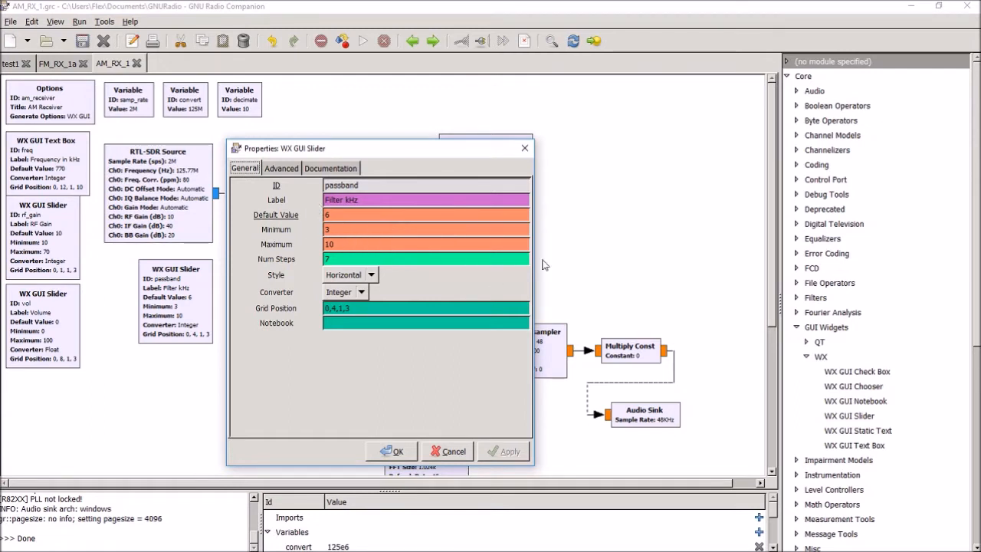
{"action": "mouse_move", "coordinate": [393, 272]}
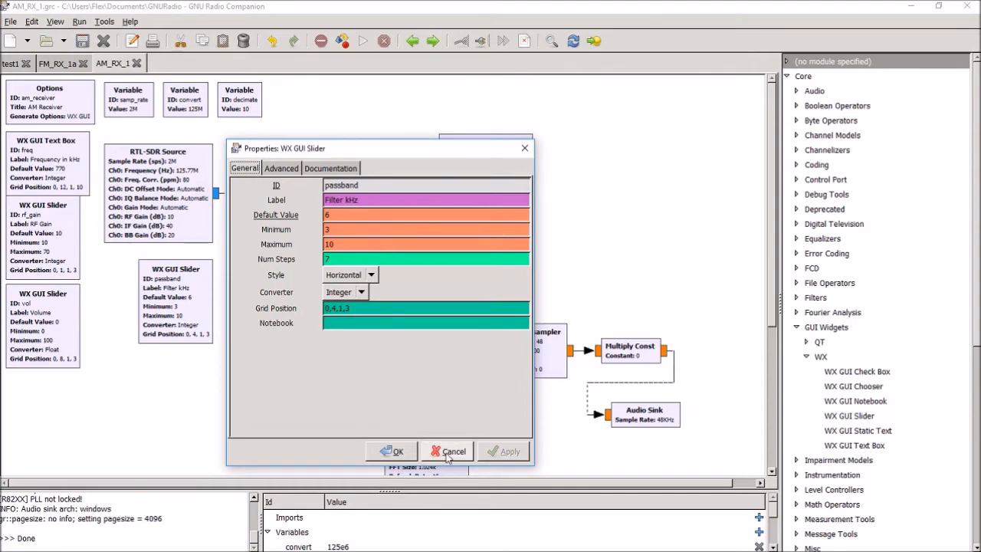
{"action": "left_click", "coordinate": [447, 451]}
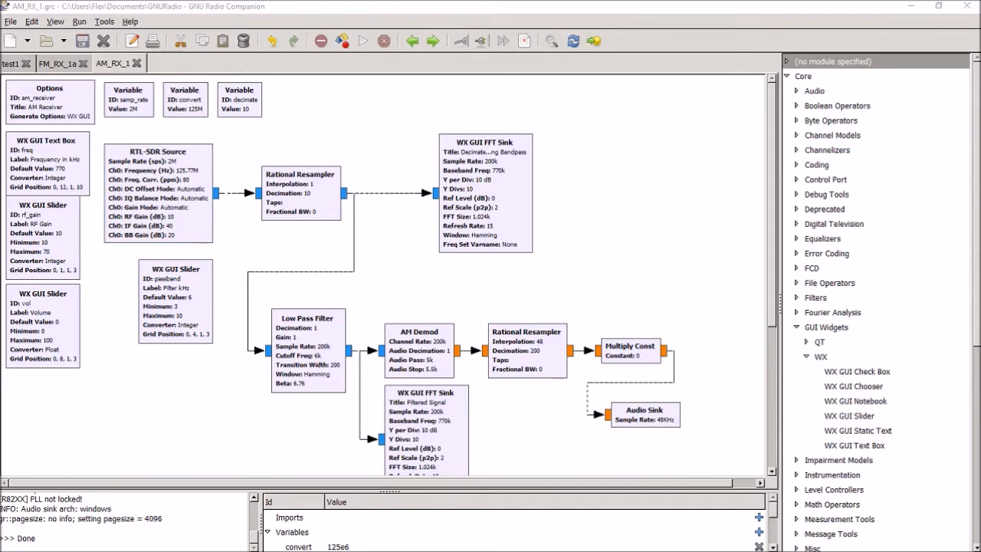
{"action": "double_click", "coordinate": [157, 151]}
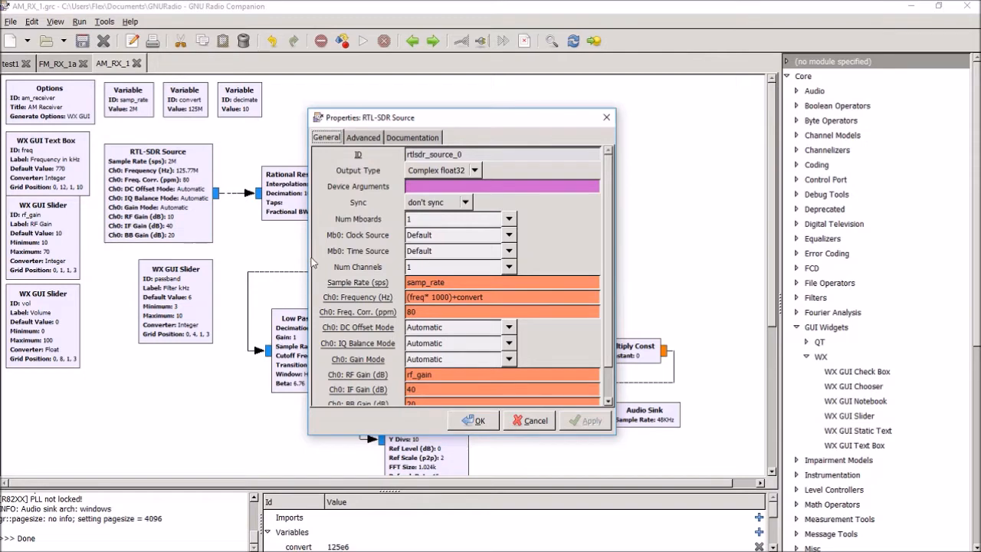
{"action": "mouse_move", "coordinate": [452, 298]}
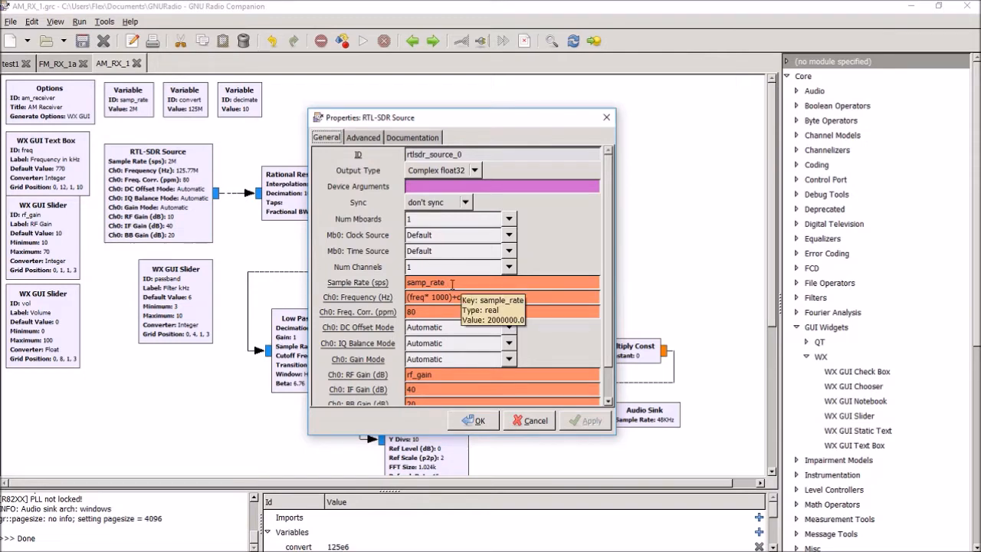
{"action": "mouse_move", "coordinate": [145, 108]}
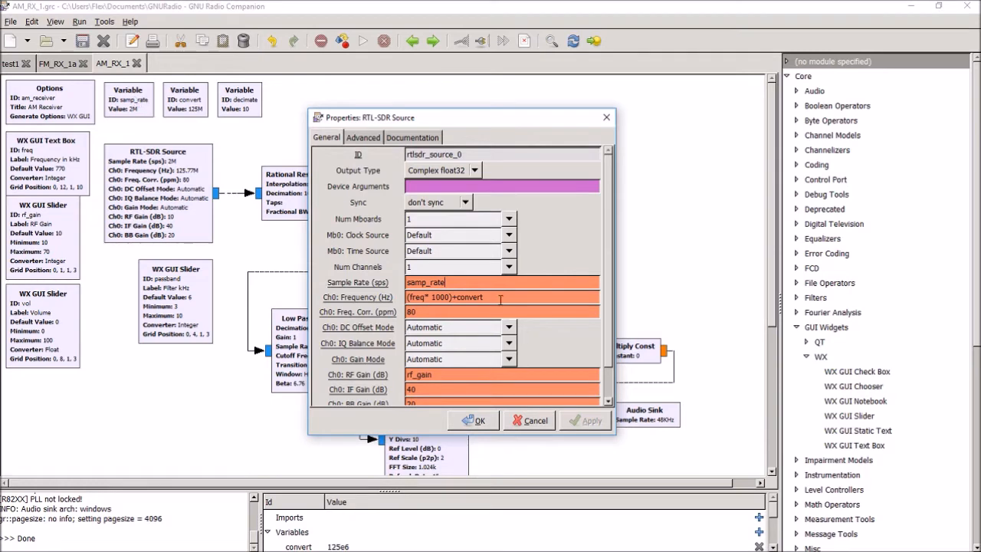
{"action": "mouse_move", "coordinate": [233, 145]}
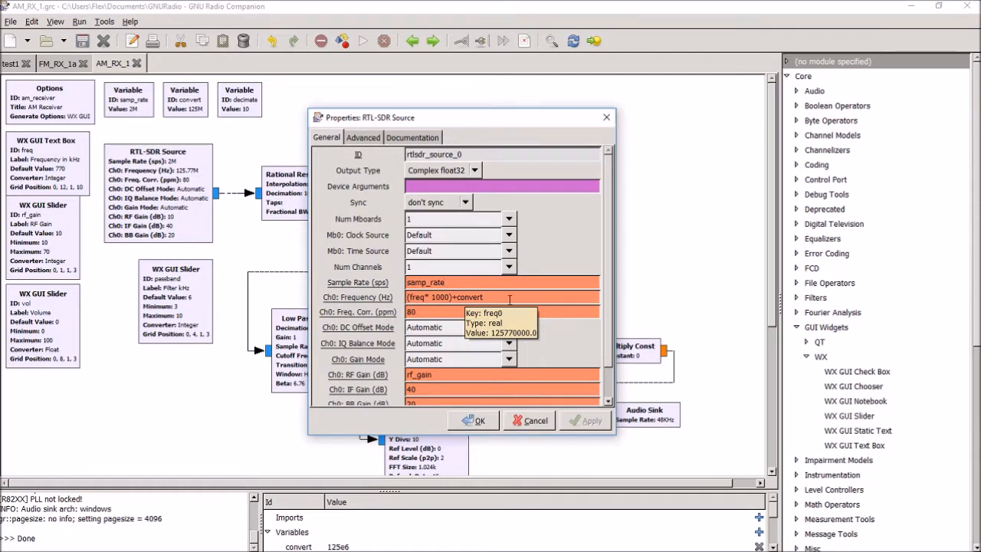
{"action": "mouse_move", "coordinate": [226, 153]}
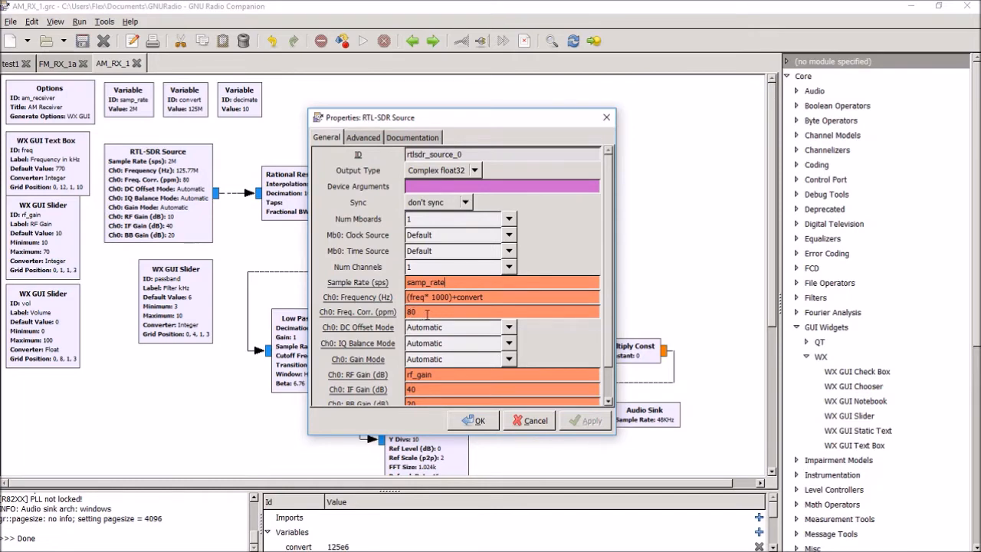
{"action": "mouse_move", "coordinate": [425, 312]}
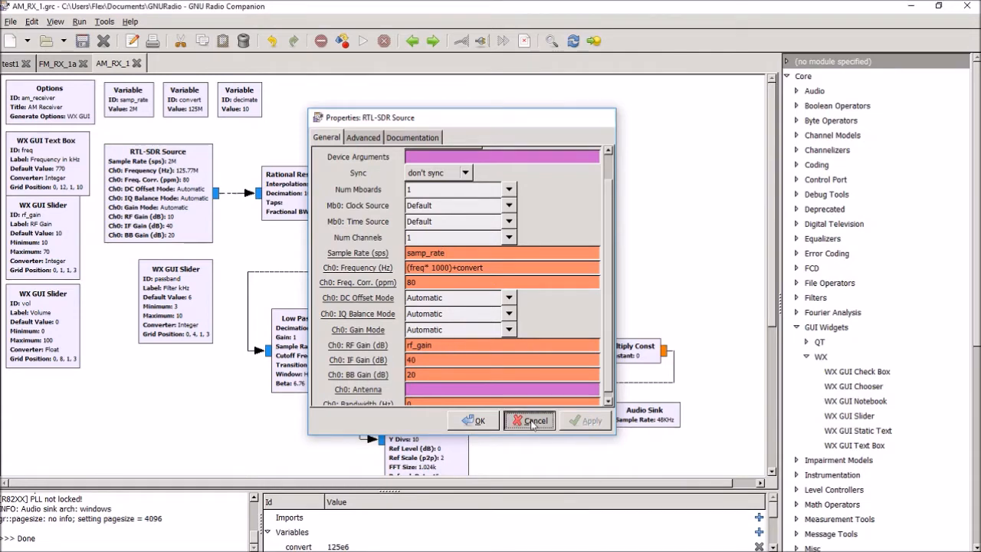
Cancel the RTL-SDR Source properties, leaving frequency (freq*1000)+convert unchanged
{"action": "left_click", "coordinate": [530, 420]}
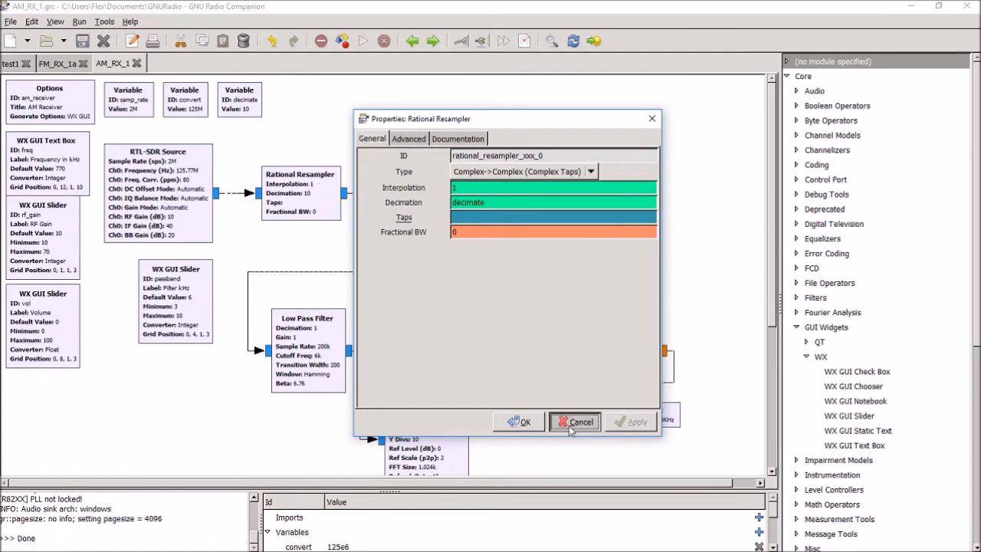
{"action": "left_click", "coordinate": [574, 421]}
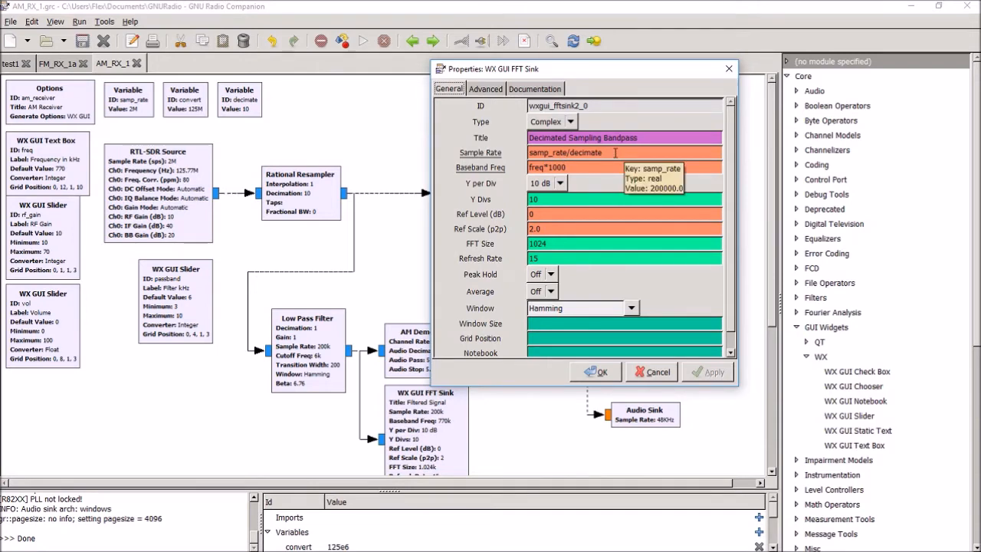
{"action": "mouse_move", "coordinate": [618, 152]}
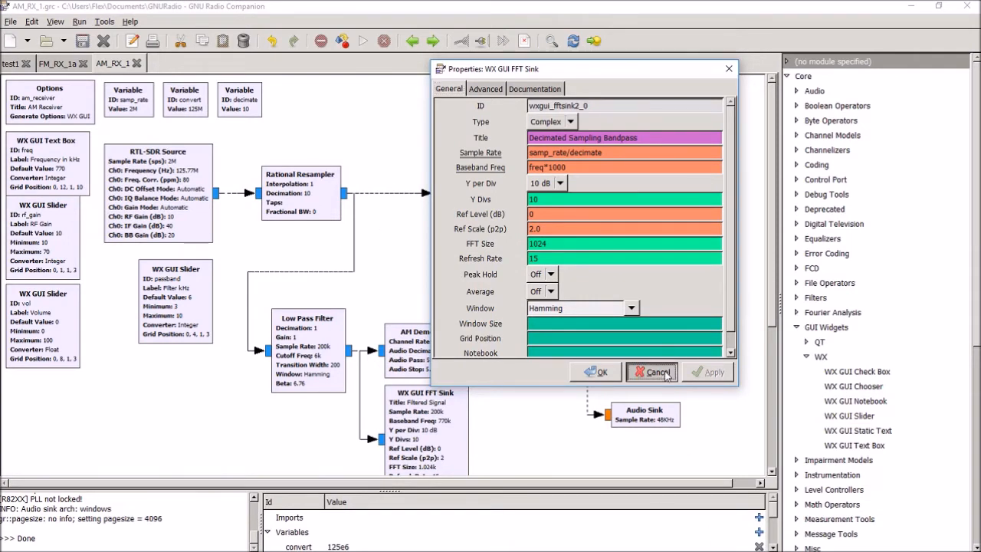
{"action": "left_click", "coordinate": [658, 371]}
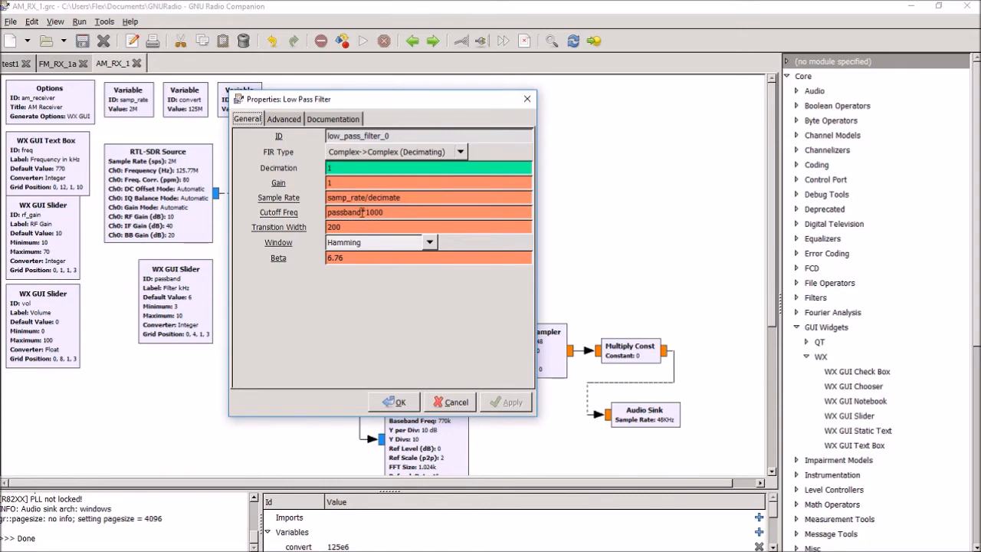
{"action": "mouse_move", "coordinate": [414, 216]}
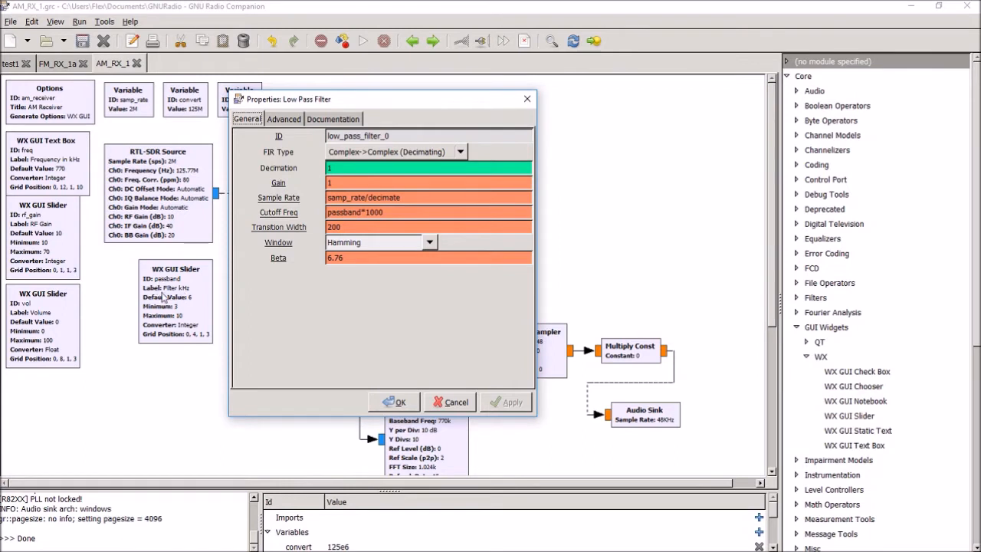
{"action": "mouse_move", "coordinate": [181, 321]}
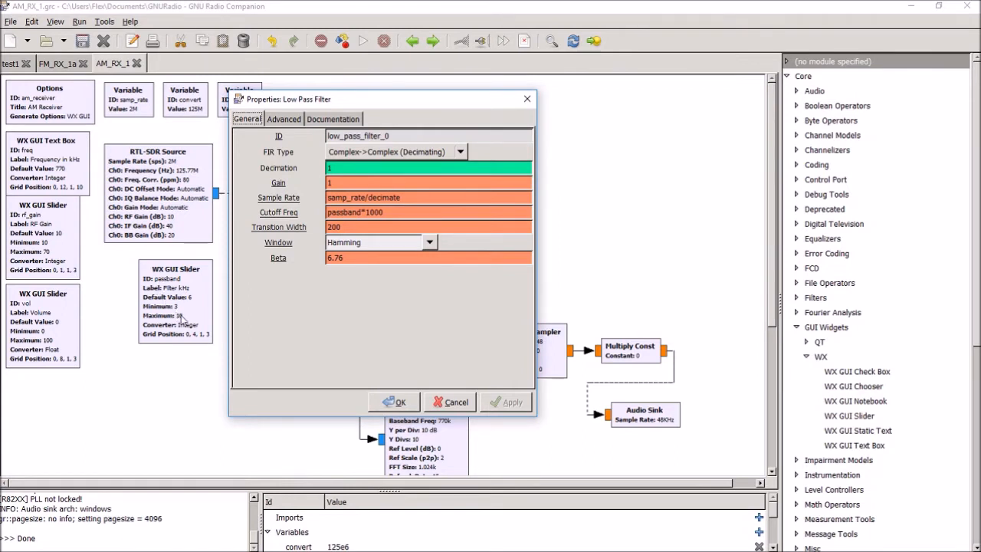
{"action": "left_click", "coordinate": [392, 212]}
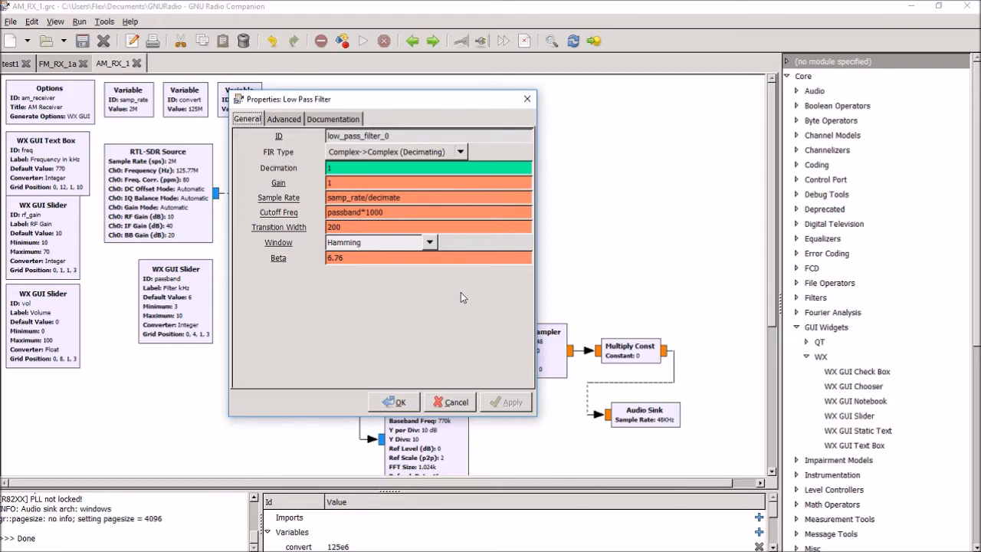
{"action": "mouse_move", "coordinate": [297, 196]}
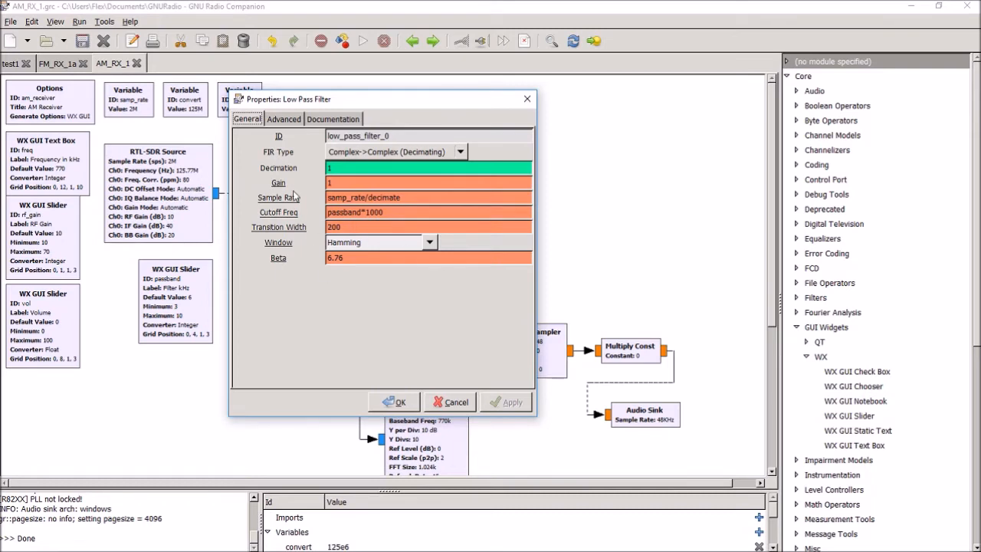
{"action": "mouse_move", "coordinate": [433, 375]}
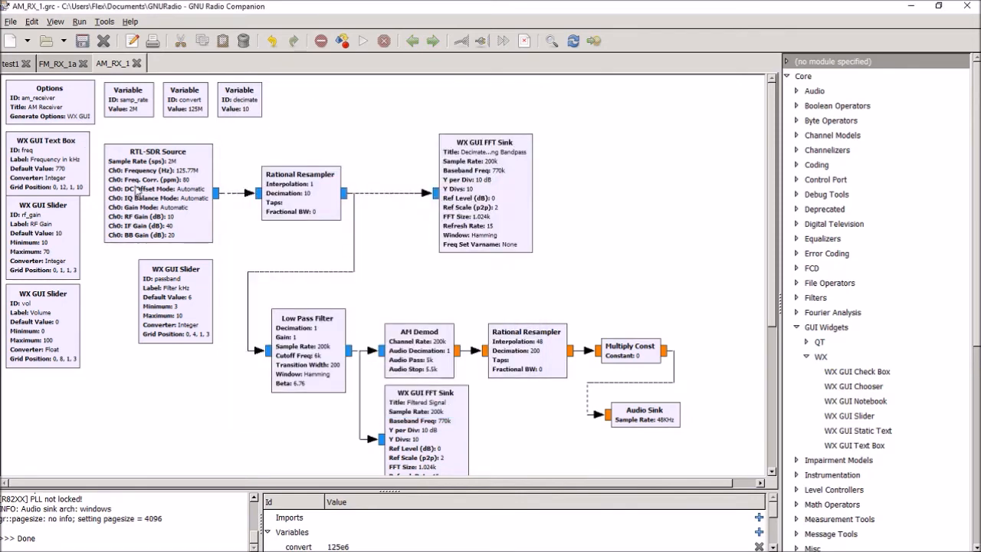
{"action": "mouse_move", "coordinate": [320, 203]}
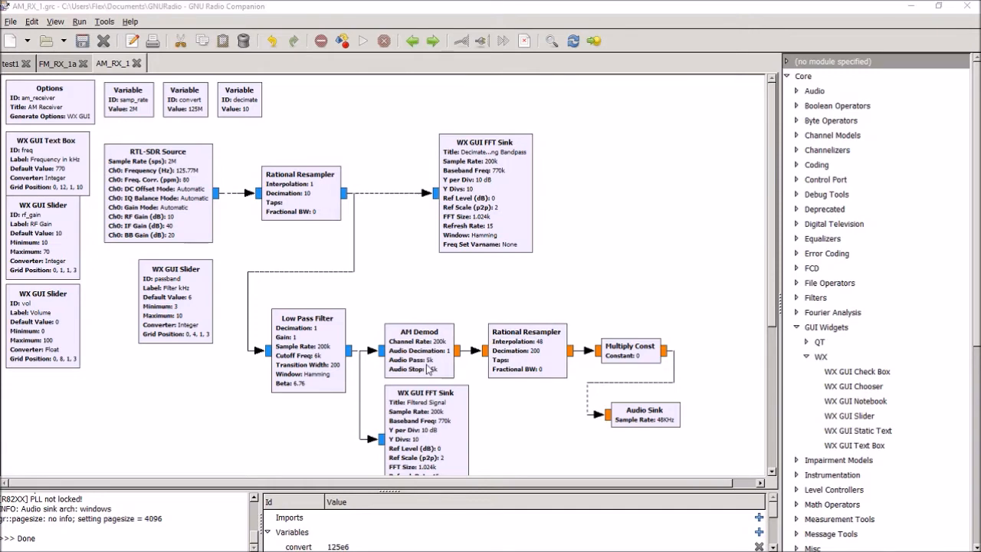
{"action": "type", "text": "5.5k"}
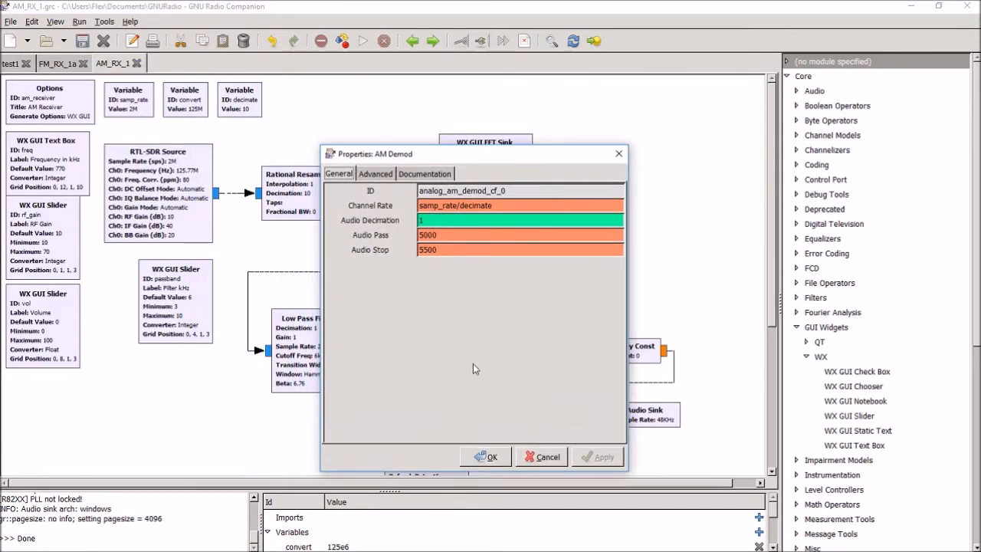
{"action": "mouse_move", "coordinate": [506, 355]}
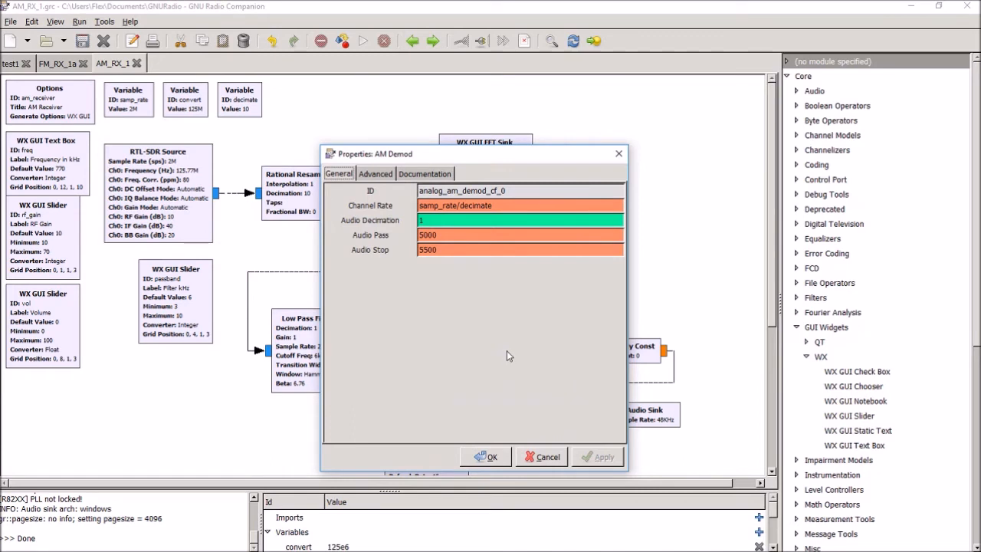
{"action": "mouse_move", "coordinate": [410, 220]}
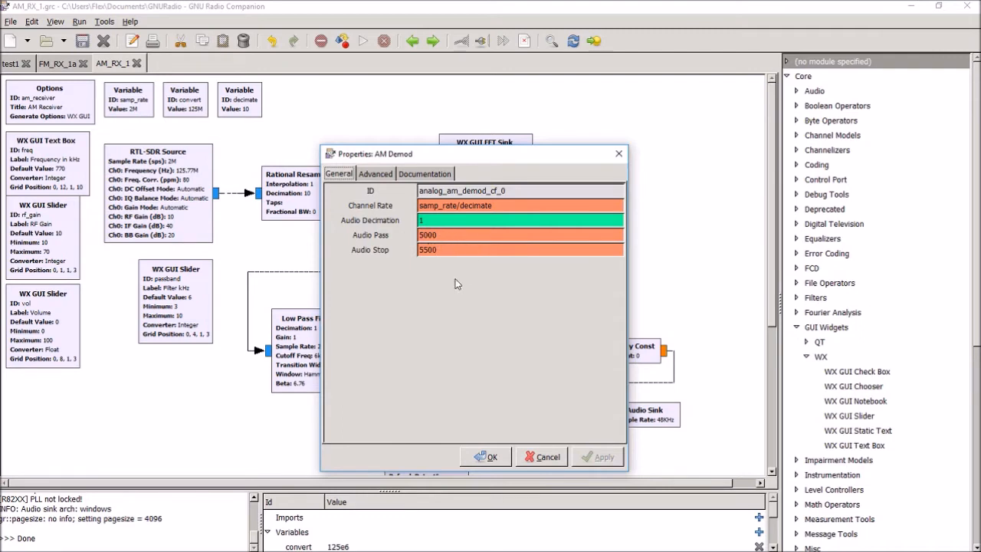
{"action": "mouse_move", "coordinate": [462, 354]}
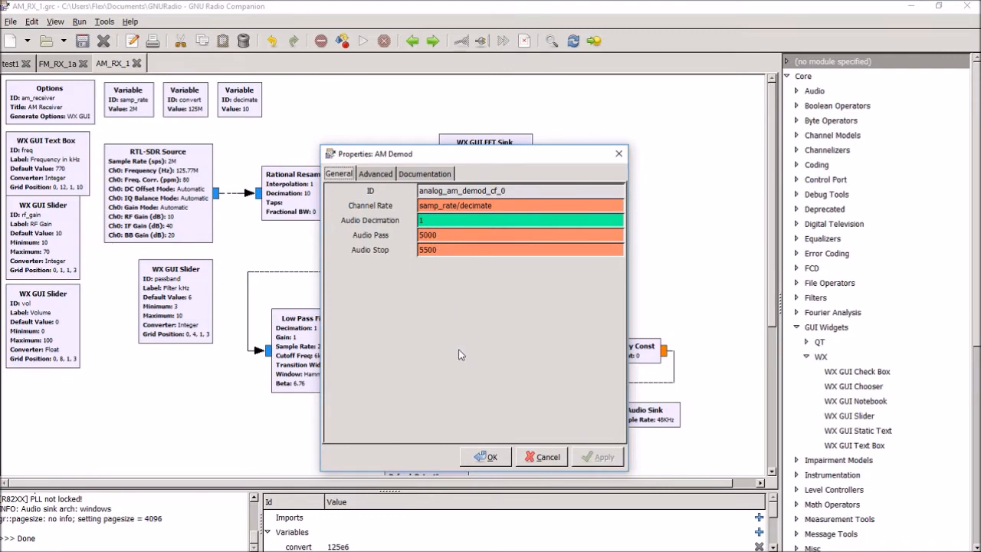
{"action": "mouse_move", "coordinate": [513, 275]}
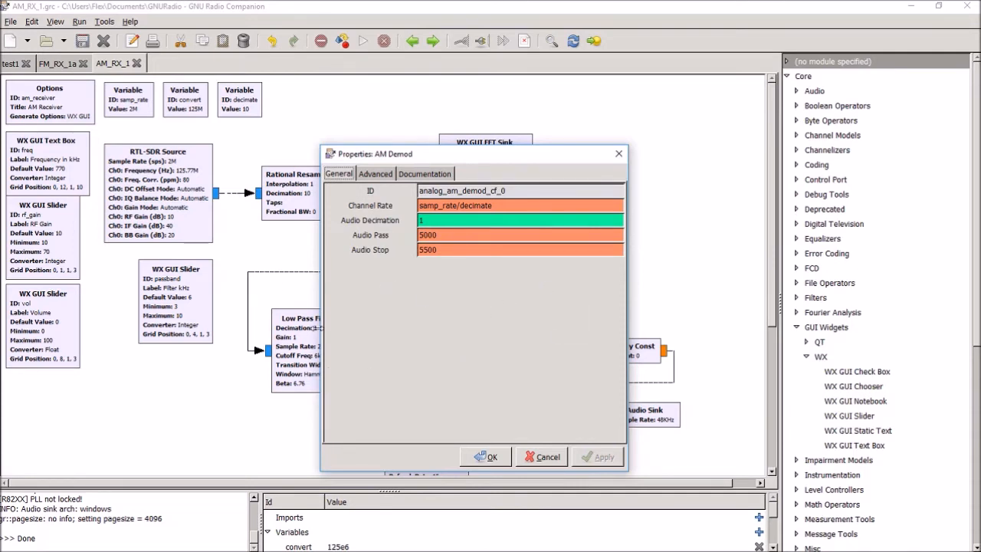
{"action": "mouse_move", "coordinate": [436, 161]}
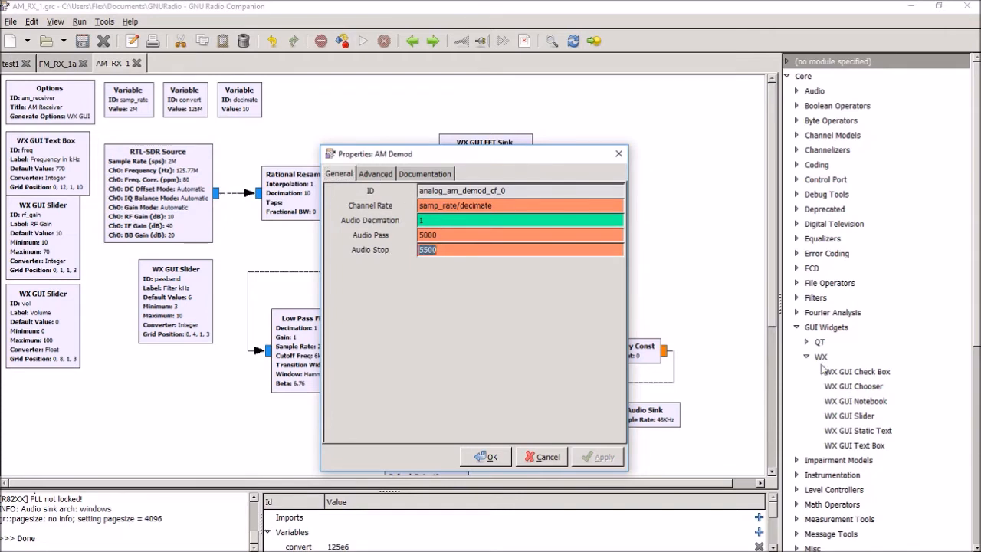
Set AM Demod audio stop to 11000 and audio pass to 10000 and confirm
{"action": "type", "text": "11000"}
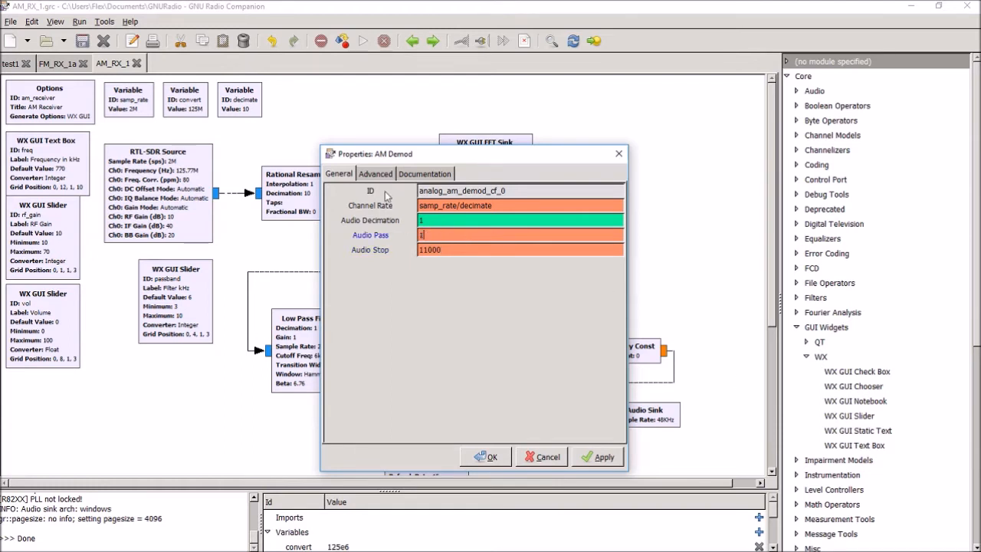
{"action": "type", "text": "10000"}
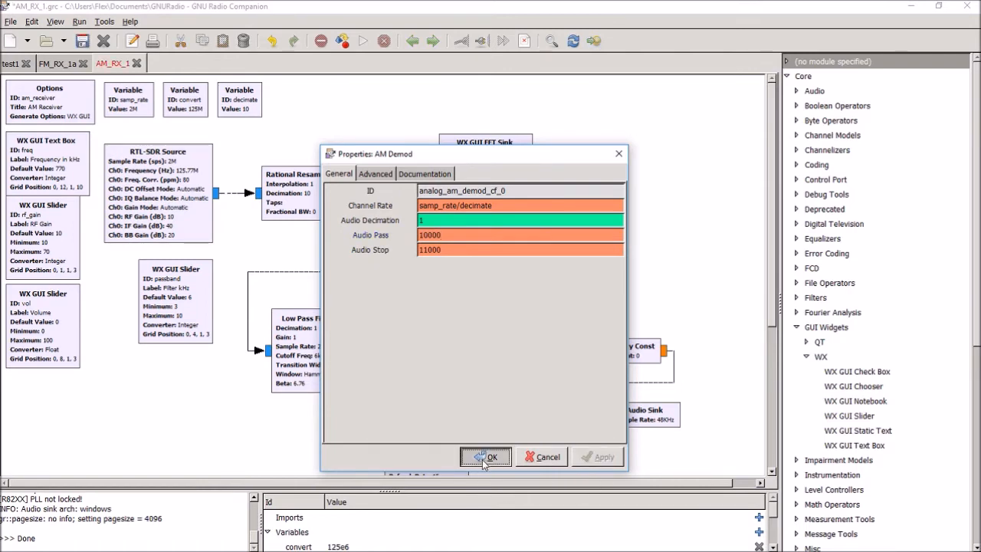
{"action": "left_click", "coordinate": [486, 456]}
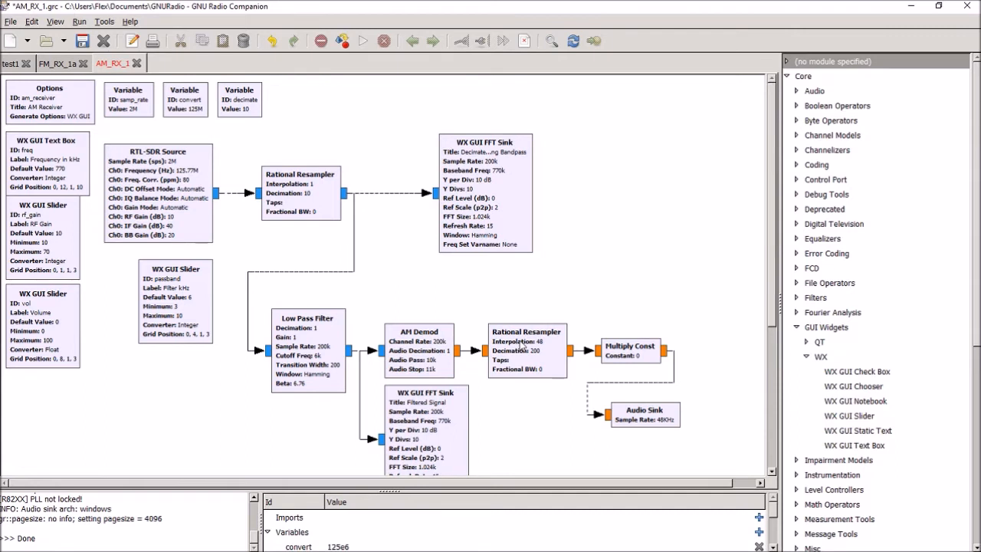
{"action": "mouse_move", "coordinate": [525, 357]}
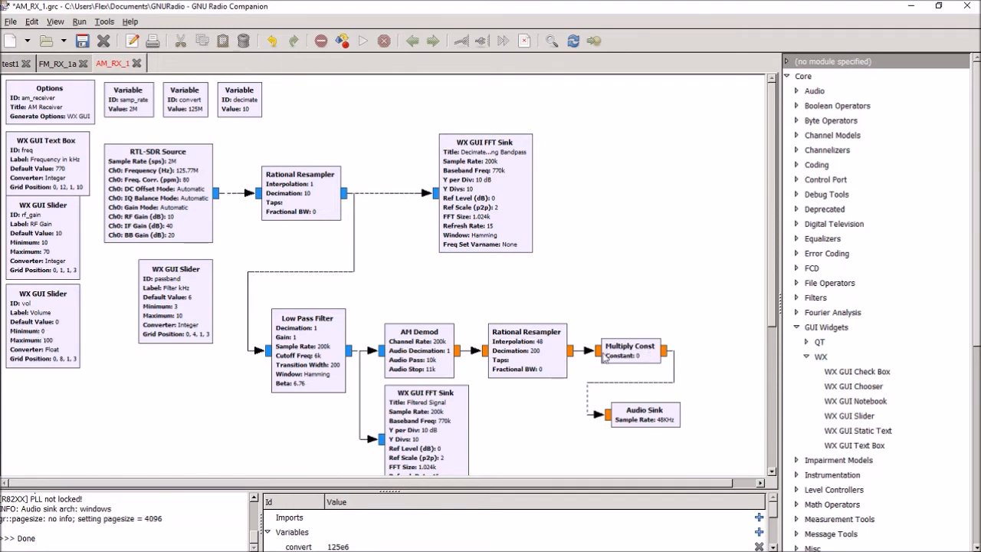
{"action": "mouse_move", "coordinate": [651, 352]}
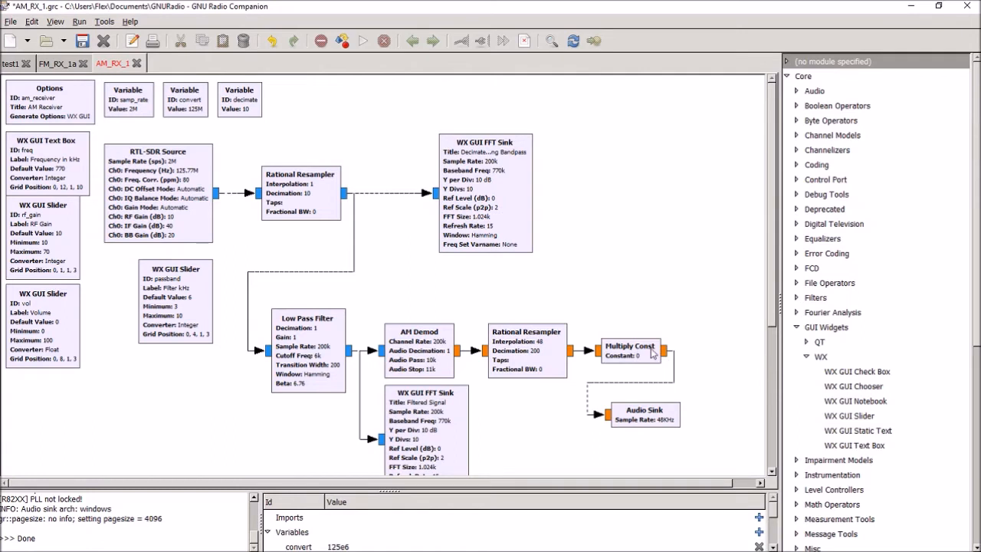
{"action": "mouse_move", "coordinate": [661, 427]}
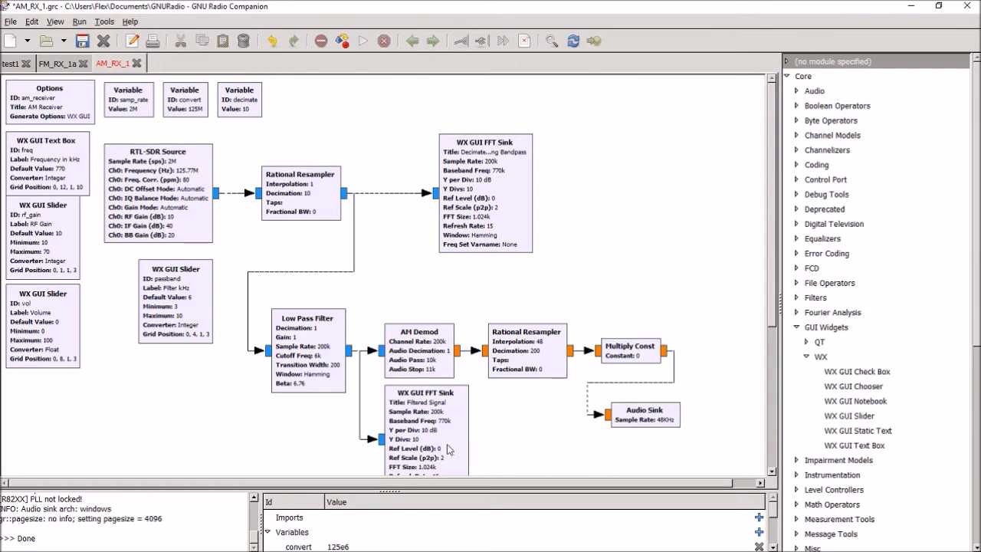
{"action": "mouse_move", "coordinate": [314, 387]}
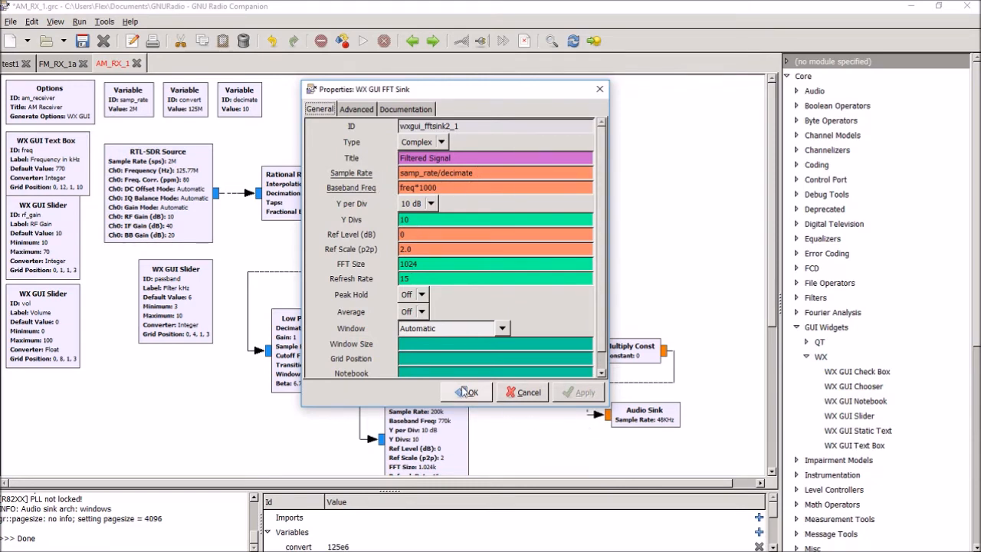
Accept the Filtered Signal WX GUI FFT Sink settings unchanged with OK
{"action": "left_click", "coordinate": [468, 392]}
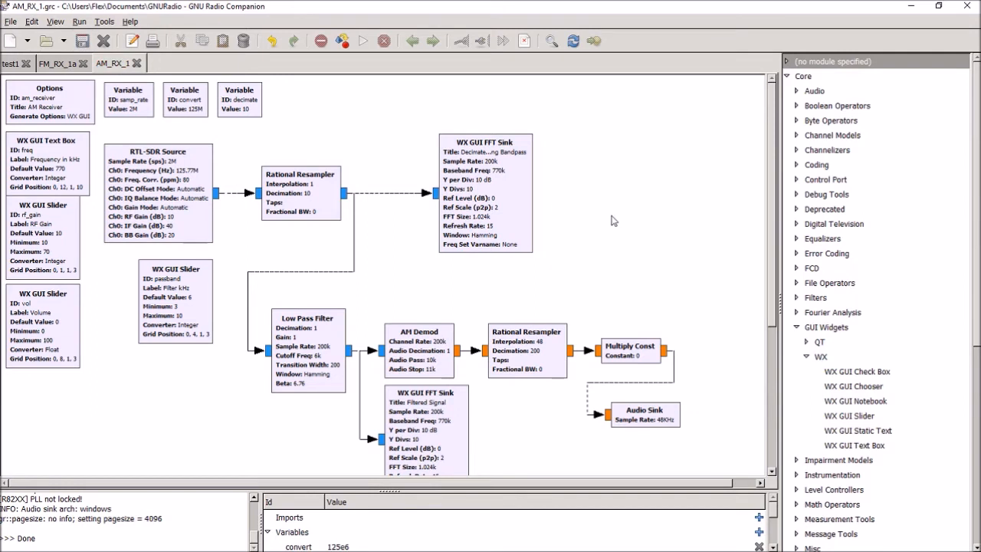
{"action": "mouse_move", "coordinate": [392, 88]}
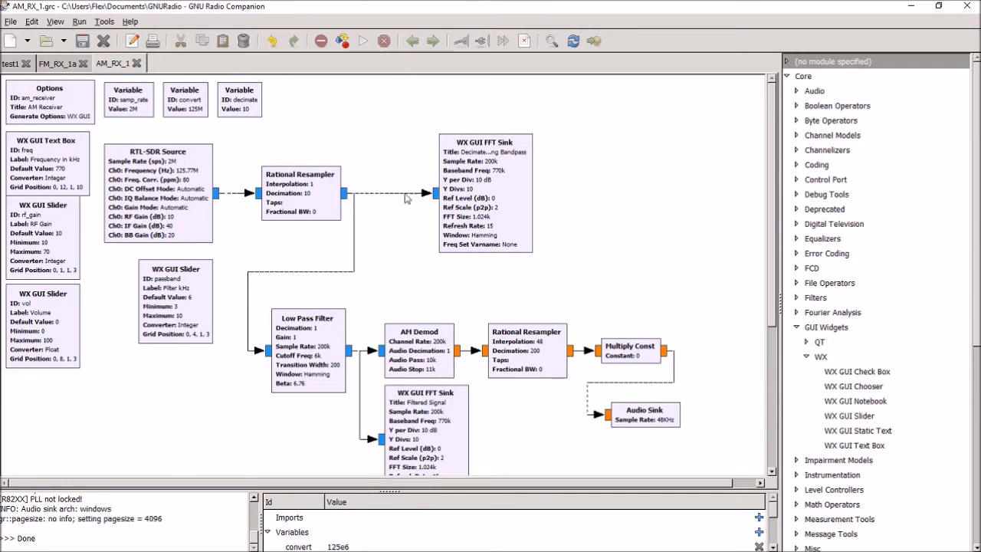
{"action": "mouse_move", "coordinate": [517, 458]}
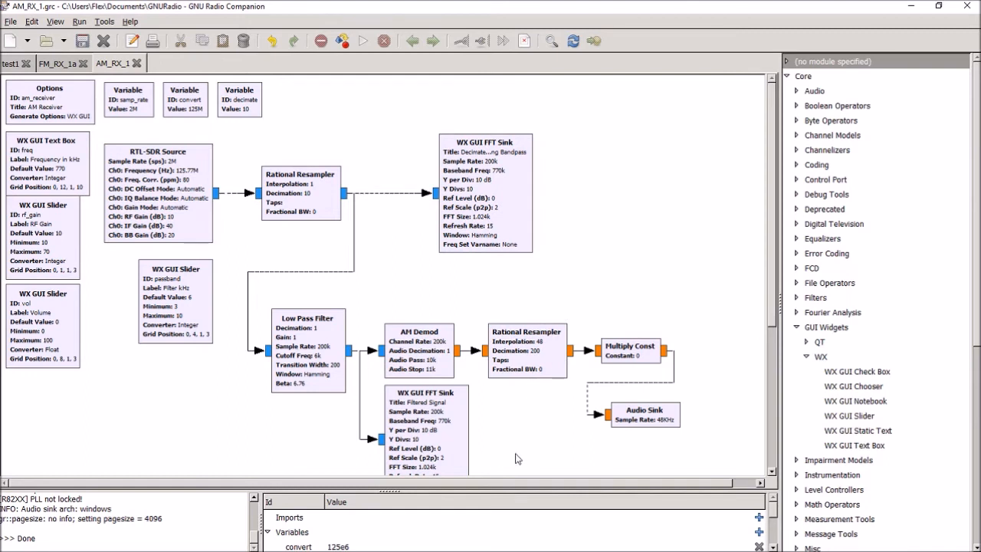
{"action": "mouse_move", "coordinate": [517, 415]}
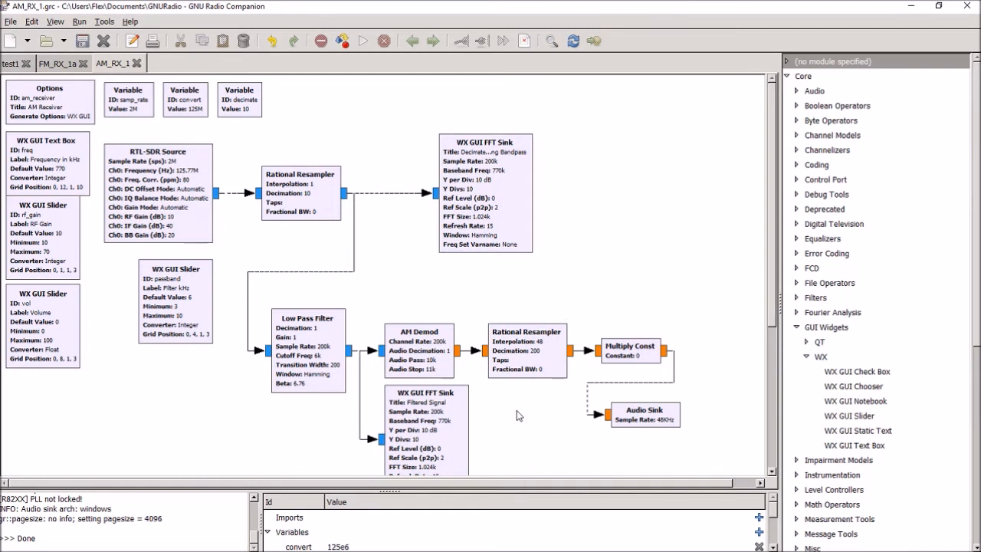
Generate and execute the flowgraph, launching the AM Receiver window at 770 kHz
{"action": "left_click", "coordinate": [362, 41]}
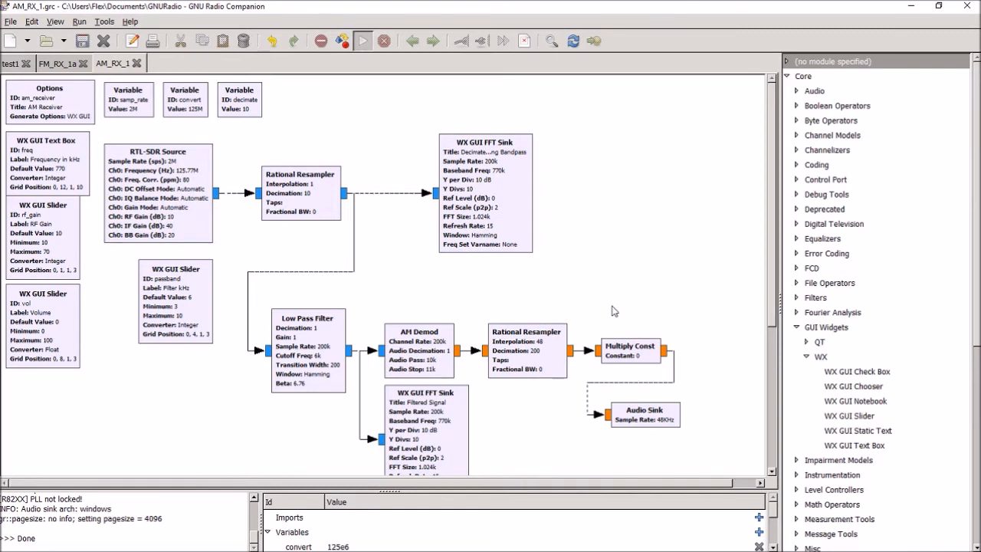
{"action": "left_click", "coordinate": [361, 40]}
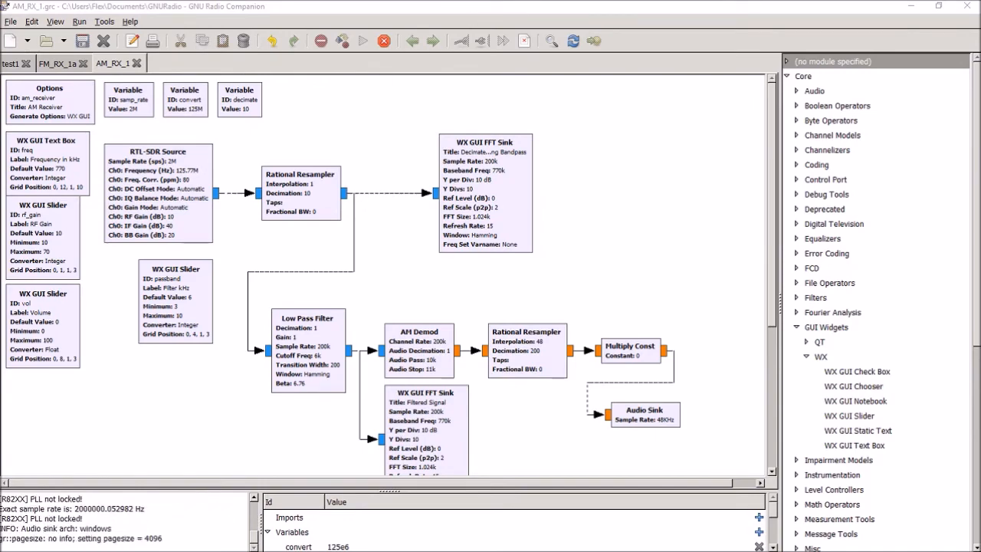
{"action": "left_click", "coordinate": [362, 41]}
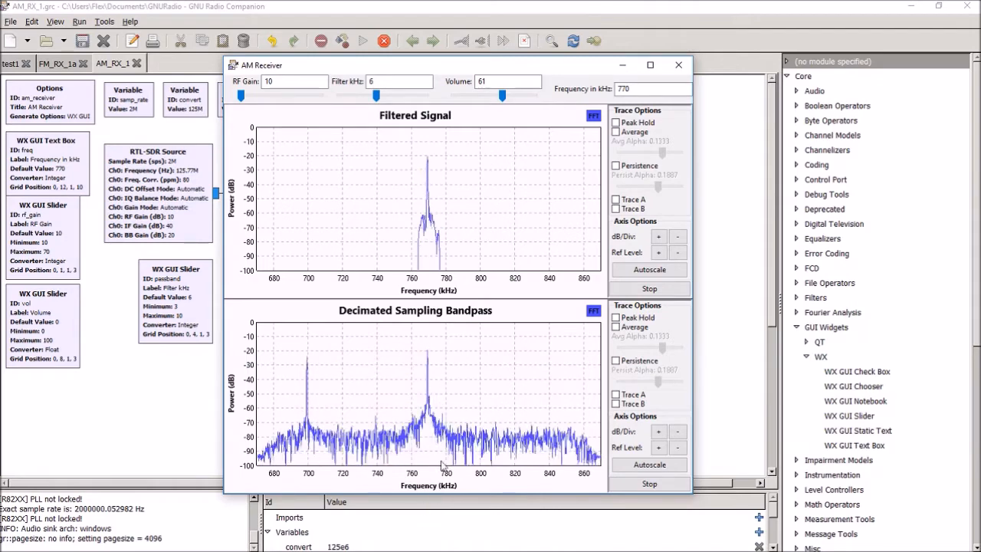
{"action": "mouse_move", "coordinate": [429, 459]}
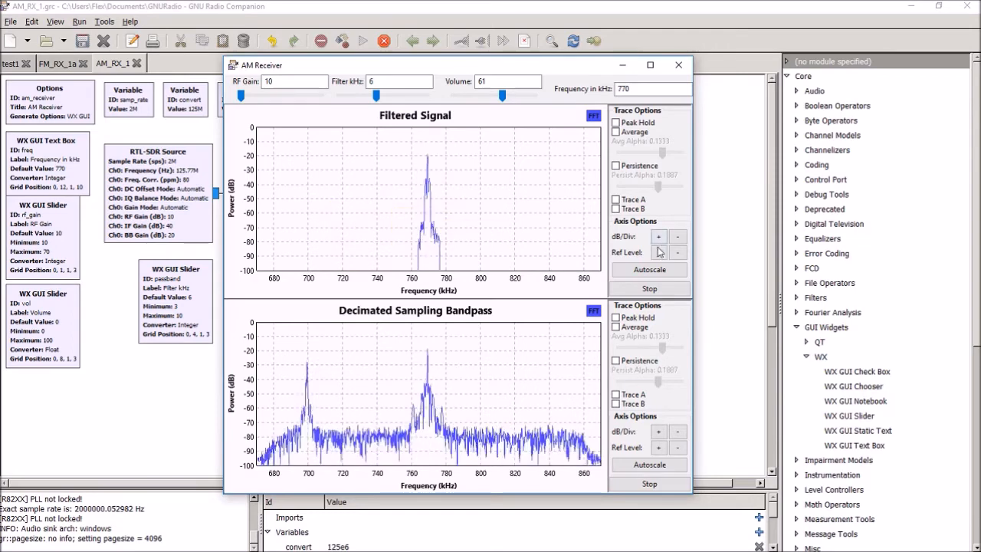
Autoscale the Filtered Signal power axis to show the full 770 kHz passband
{"action": "left_click", "coordinate": [648, 269]}
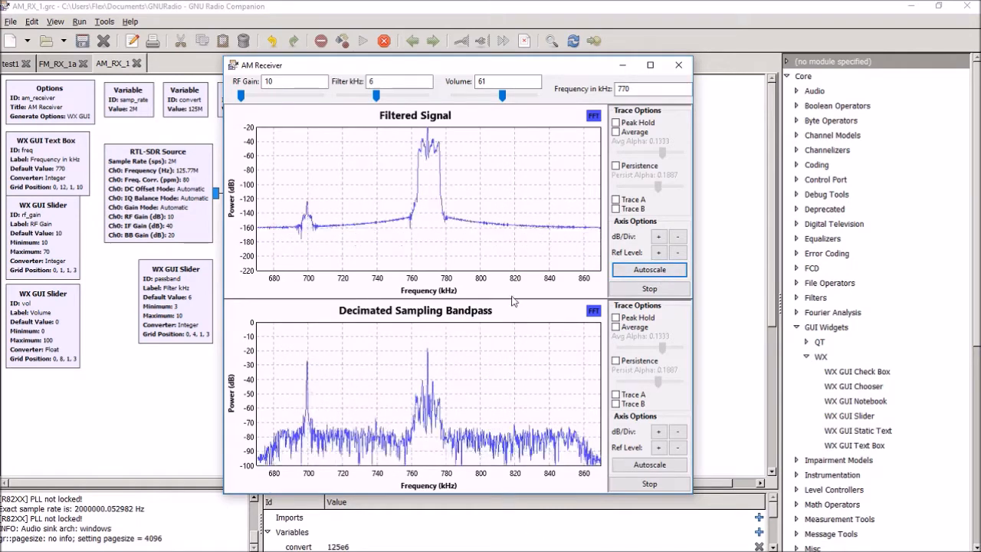
{"action": "mouse_move", "coordinate": [295, 247]}
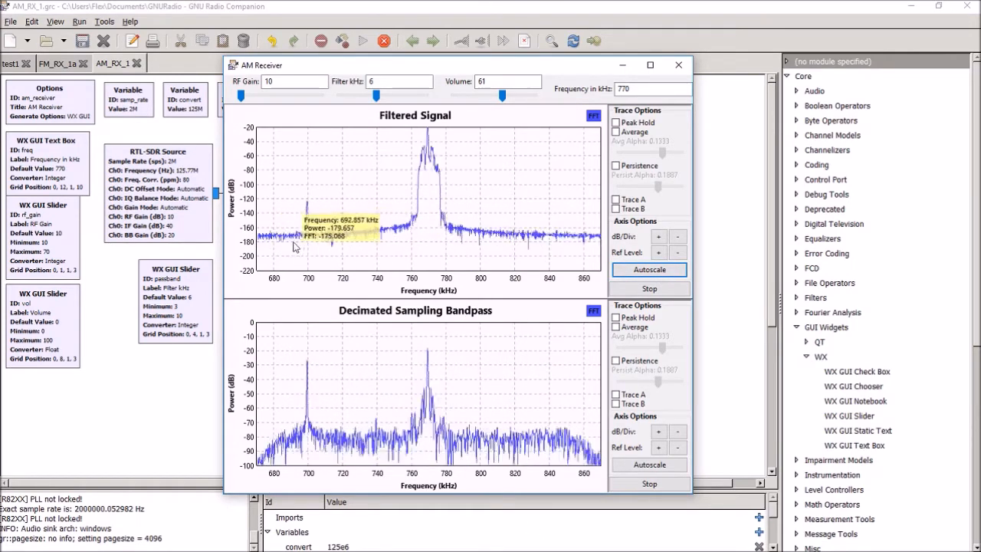
{"action": "mouse_move", "coordinate": [551, 272]}
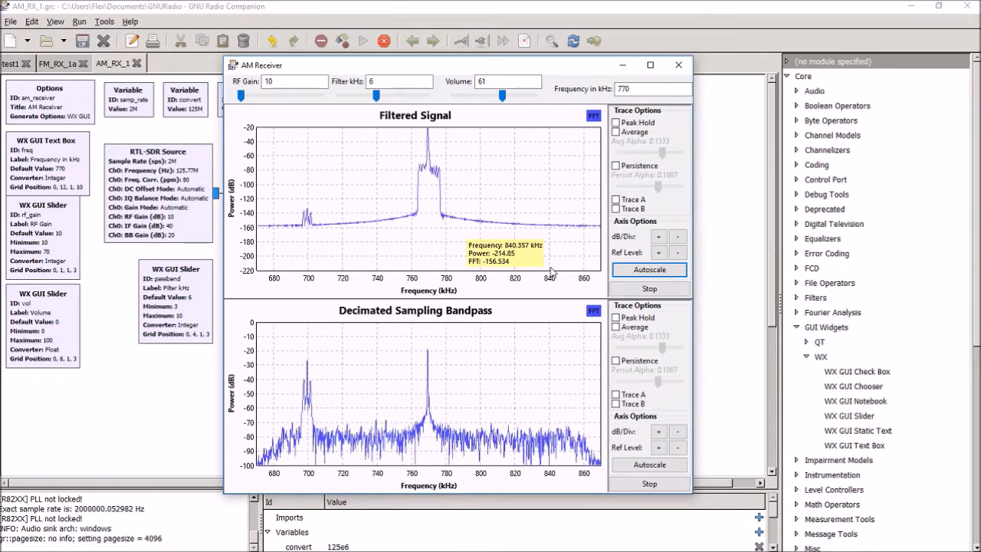
{"action": "mouse_move", "coordinate": [261, 137]}
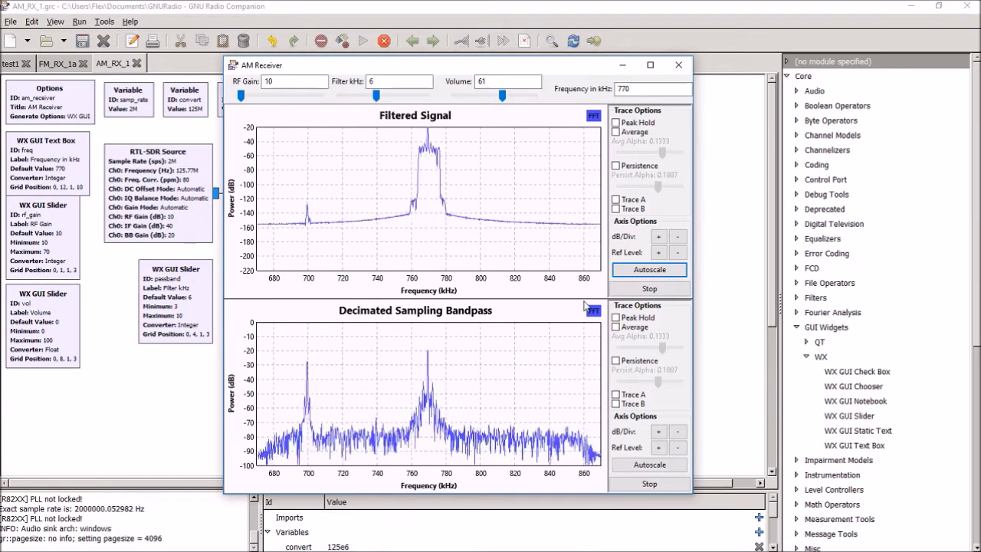
Enter 10000 in the Frequency in kHz box and set the volume slider to about 92
{"action": "left_click", "coordinate": [651, 88]}
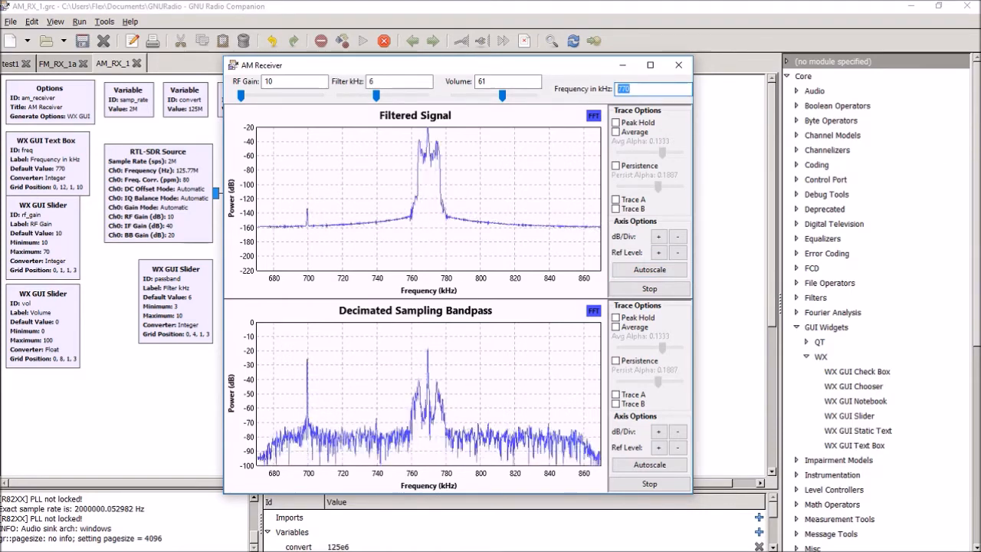
{"action": "type", "text": "10000"}
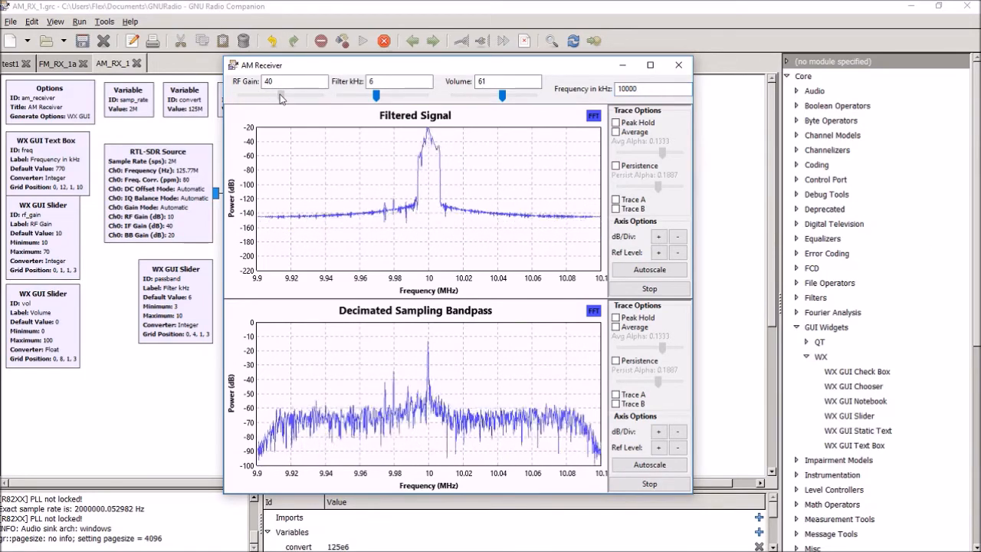
{"action": "left_click", "coordinate": [648, 269]}
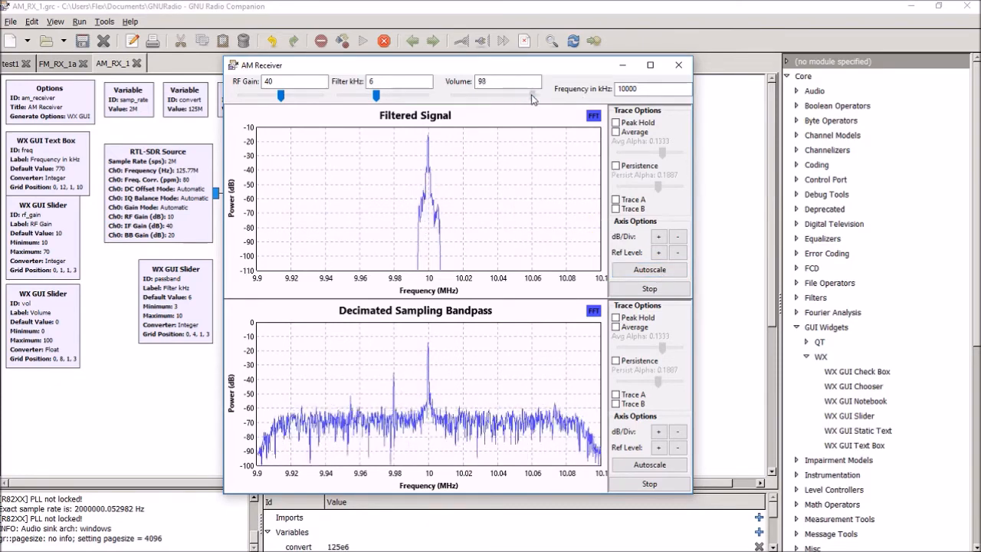
{"action": "left_click_drag", "start_coordinate": [533, 95], "coordinate": [526, 95]}
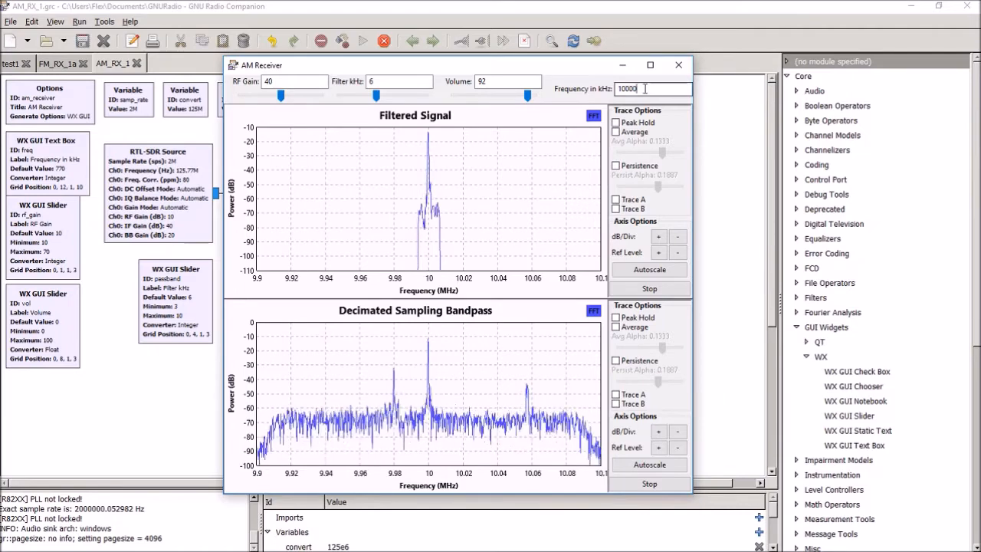
Step the tuned frequency through 1382, 1385 and 13845 kHz toward the 13.8 MHz band
{"action": "type", "text": "1380"}
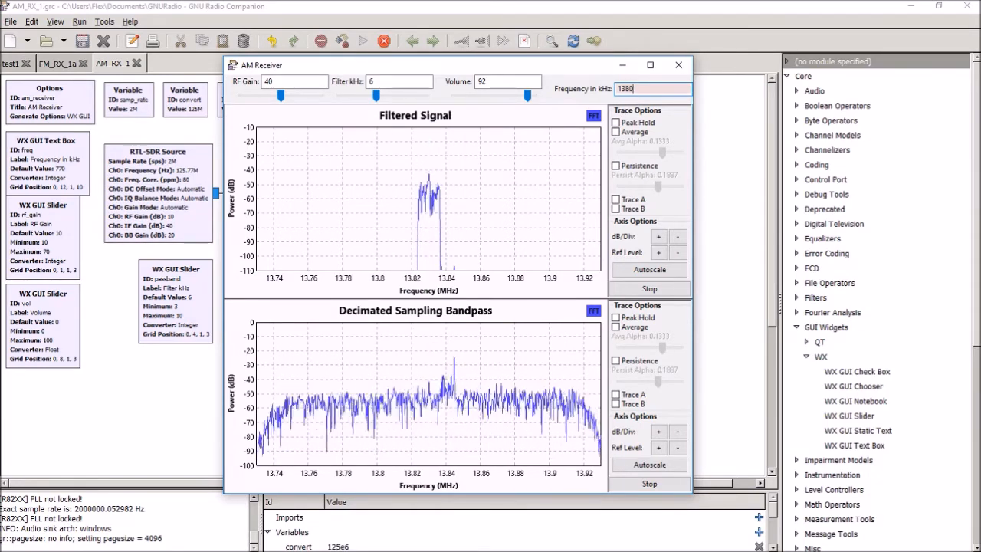
{"action": "type", "text": "1382"}
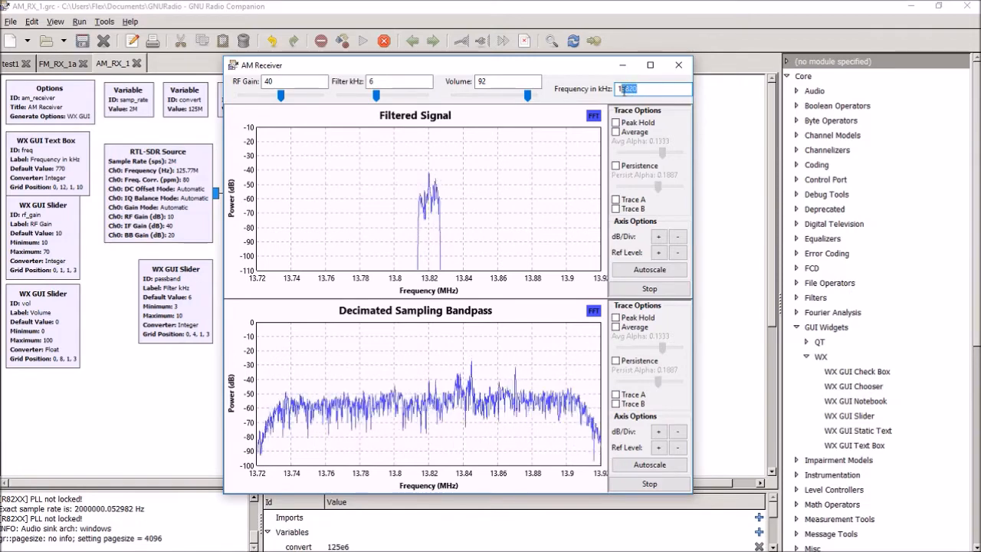
{"action": "type", "text": "1385"}
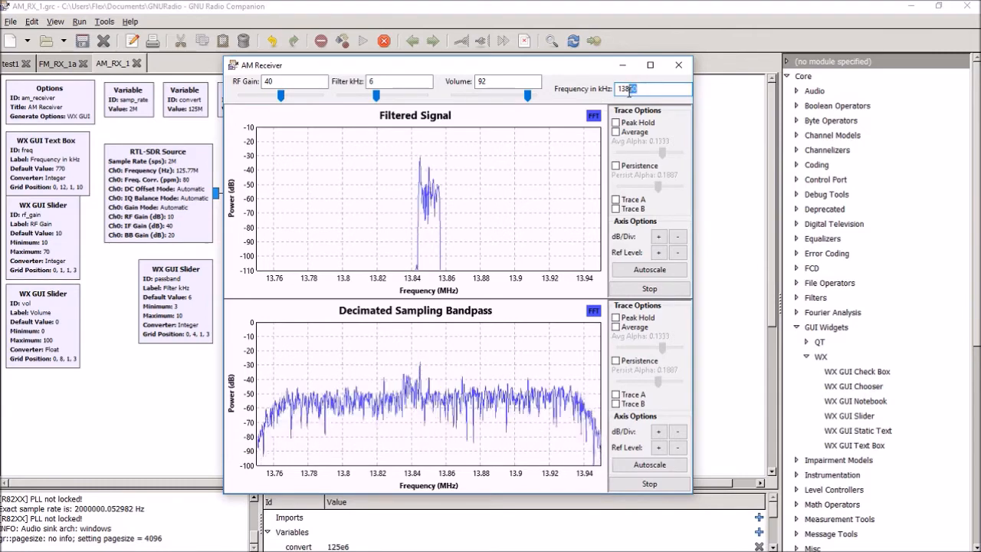
{"action": "type", "text": "13845"}
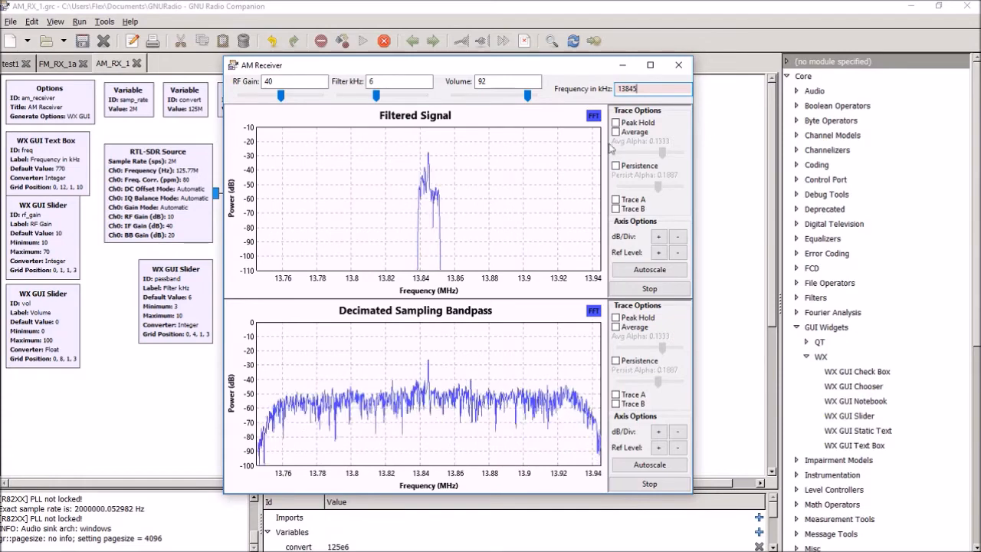
Sweep the RF gain up to 60 and settle it at 50
{"action": "left_click_drag", "start_coordinate": [279, 96], "coordinate": [274, 95]}
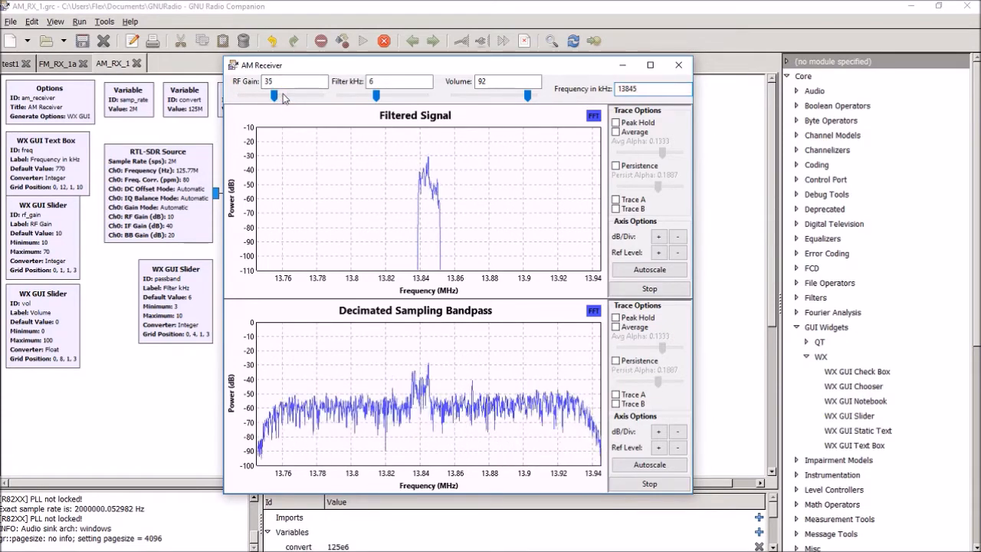
{"action": "left_click_drag", "start_coordinate": [273, 95], "coordinate": [310, 95]}
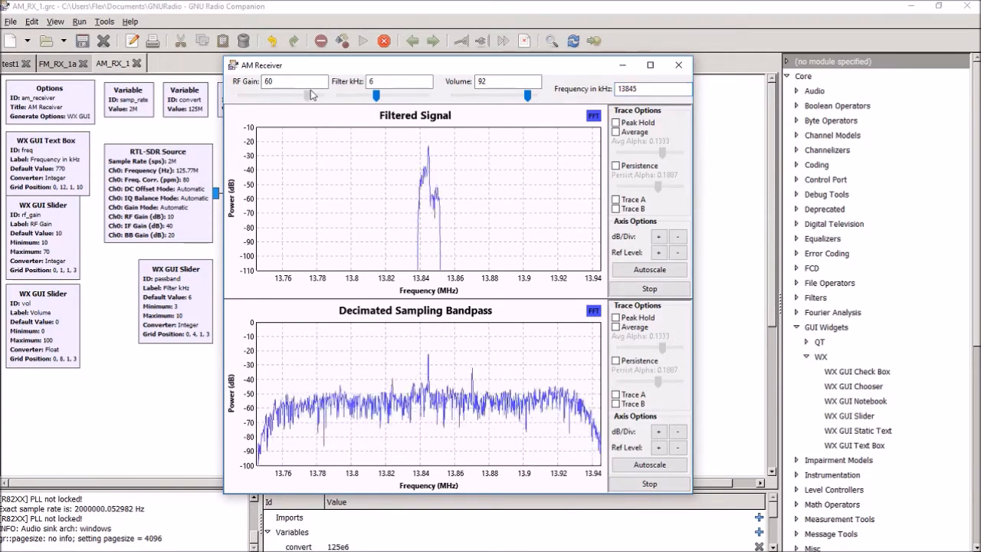
{"action": "left_click_drag", "start_coordinate": [383, 95], "coordinate": [375, 95]}
{"action": "type", "text": "15000"}
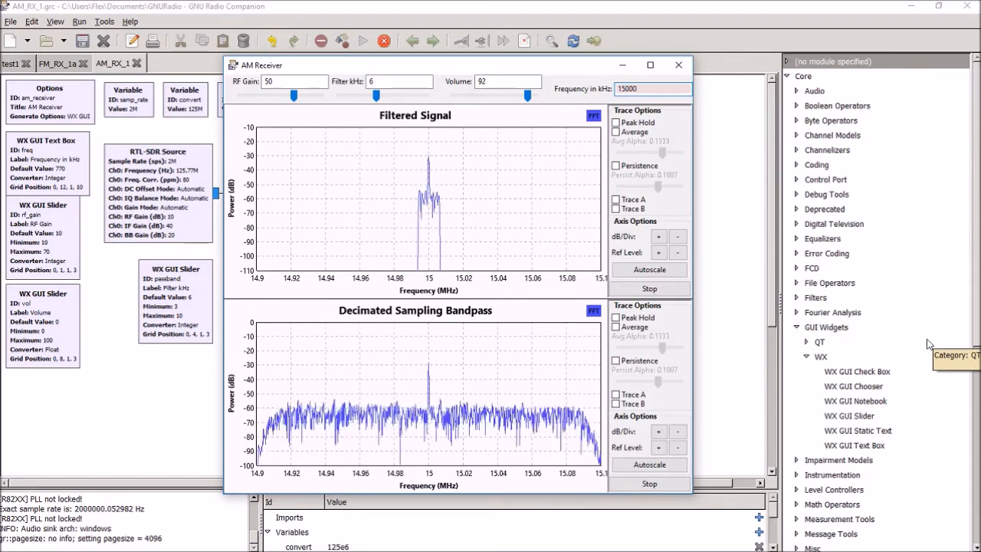
Raise the RF gain to 60 and retune the receiver to 1010 kHz
{"action": "left_click_drag", "start_coordinate": [293, 95], "coordinate": [294, 95]}
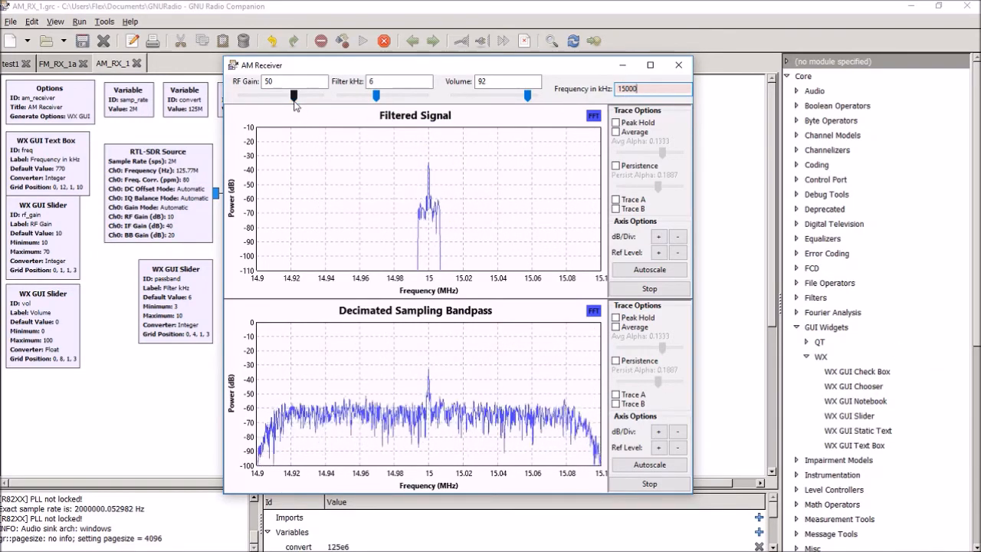
{"action": "left_click_drag", "start_coordinate": [294, 95], "coordinate": [307, 95]}
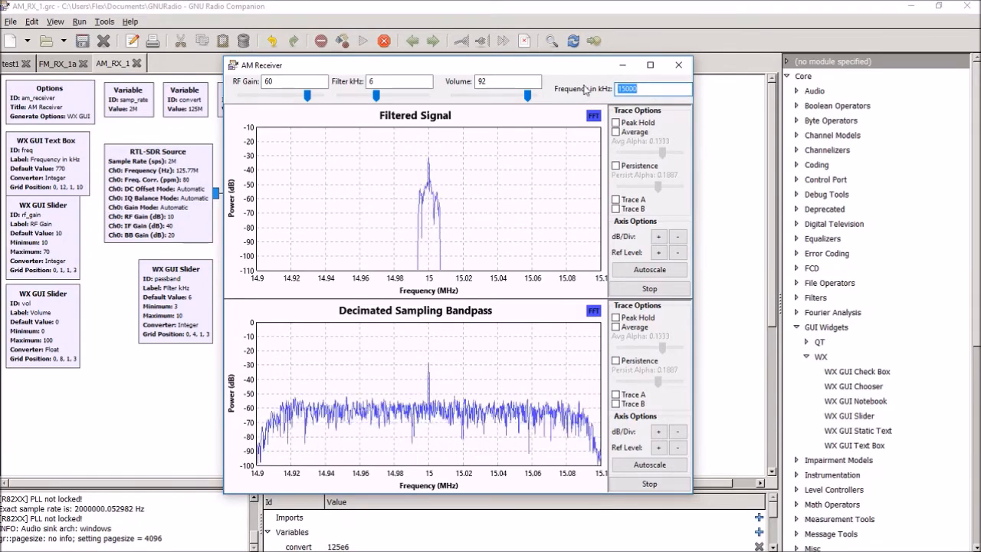
{"action": "type", "text": "1010"}
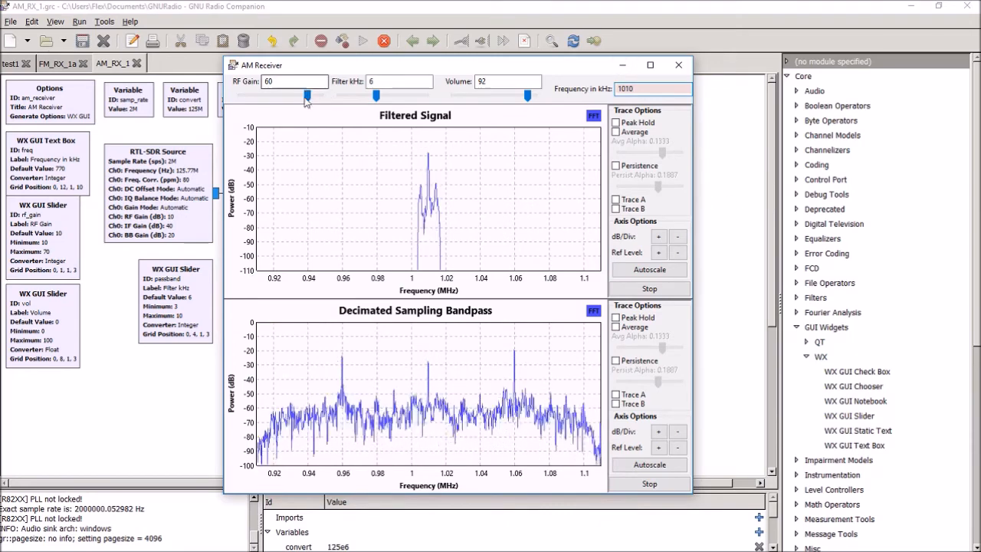
Lower the RF gain to 15 and autoscale the Filtered Signal power axis
{"action": "left_click_drag", "start_coordinate": [305, 96], "coordinate": [249, 97]}
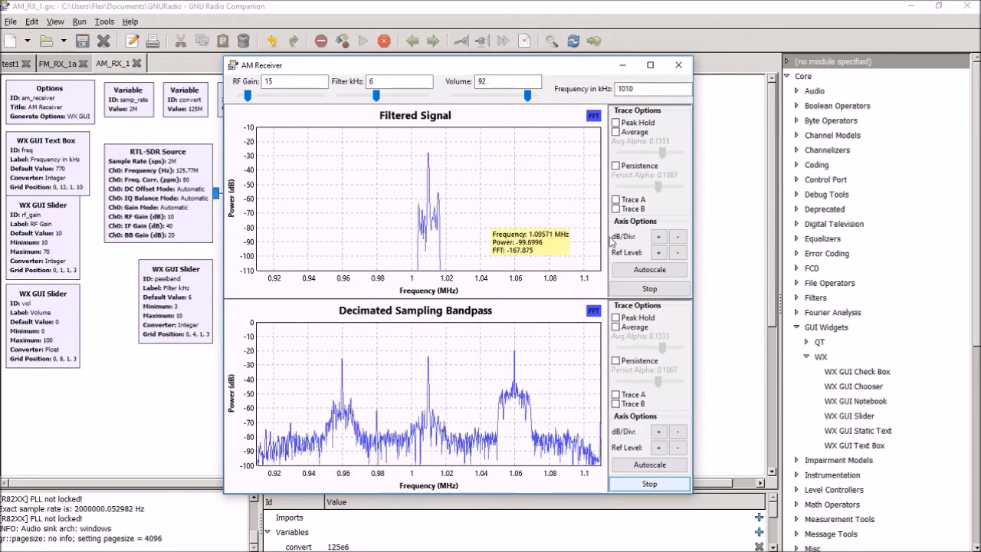
{"action": "left_click", "coordinate": [648, 269]}
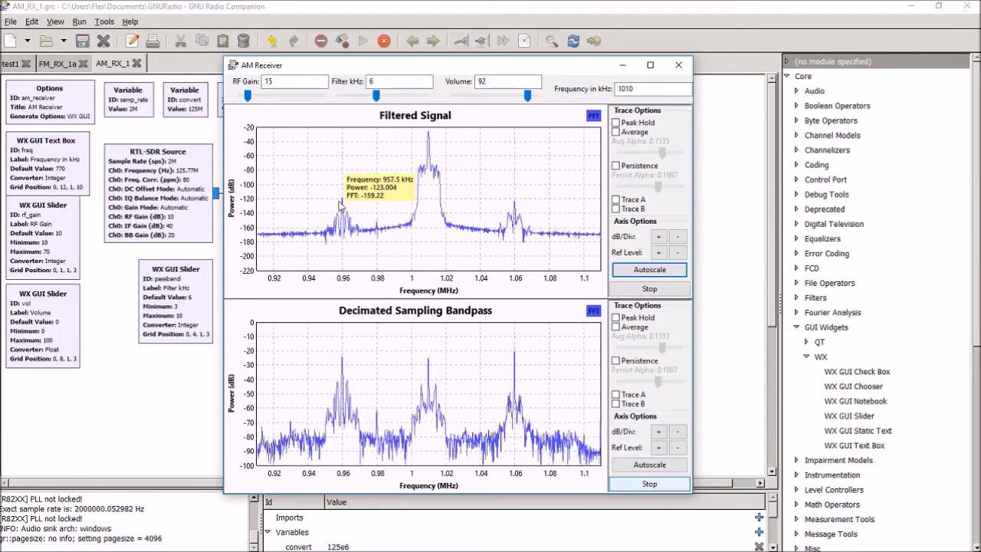
{"action": "mouse_move", "coordinate": [355, 243]}
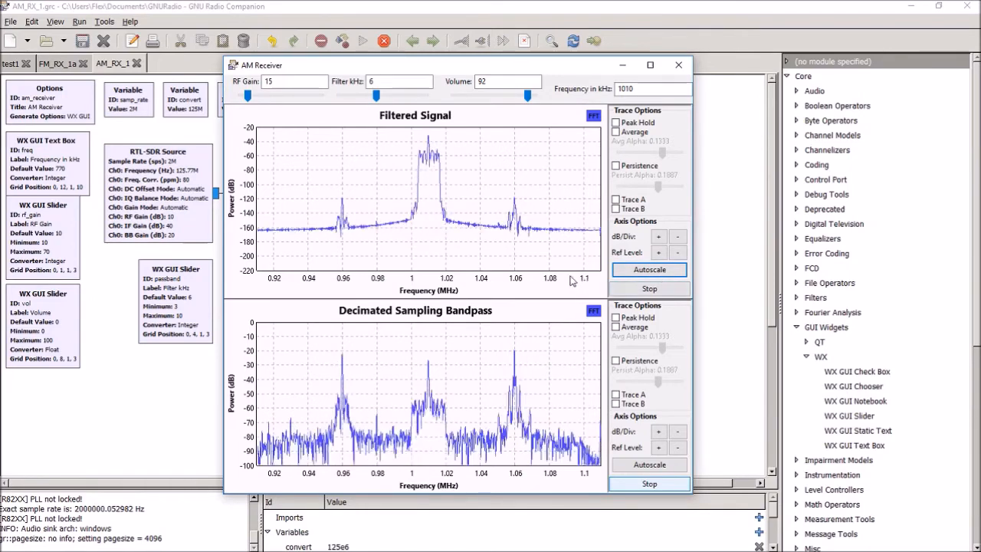
{"action": "mouse_move", "coordinate": [543, 239]}
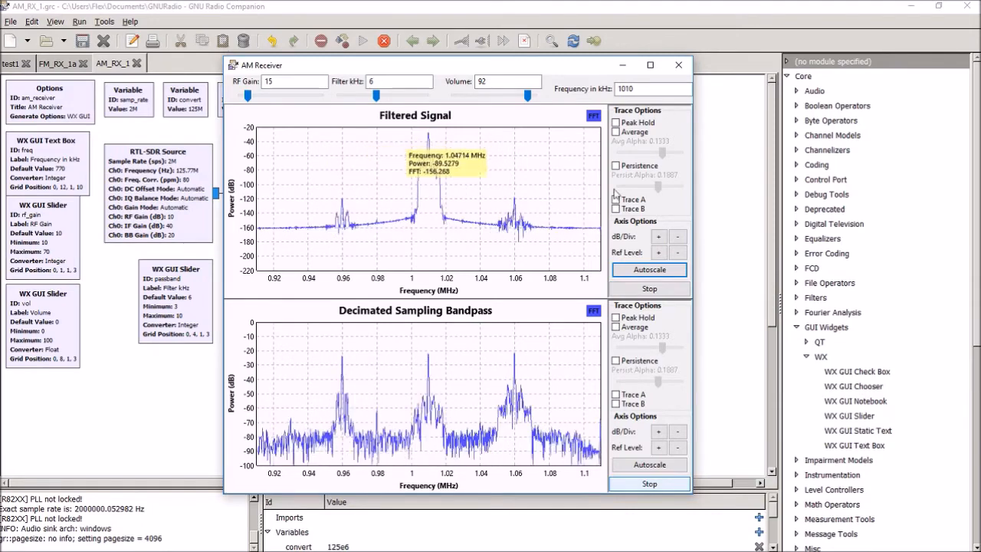
{"action": "mouse_move", "coordinate": [848, 415]}
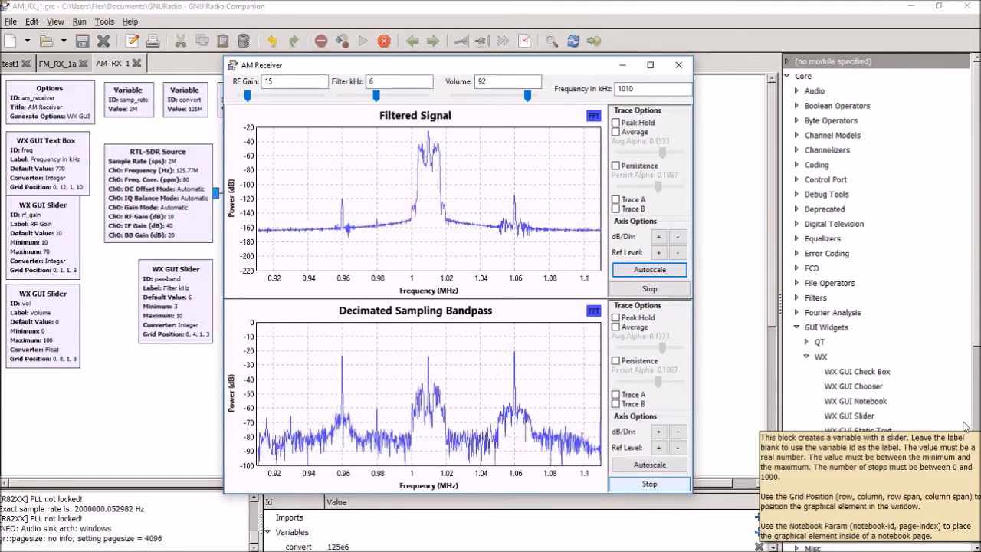